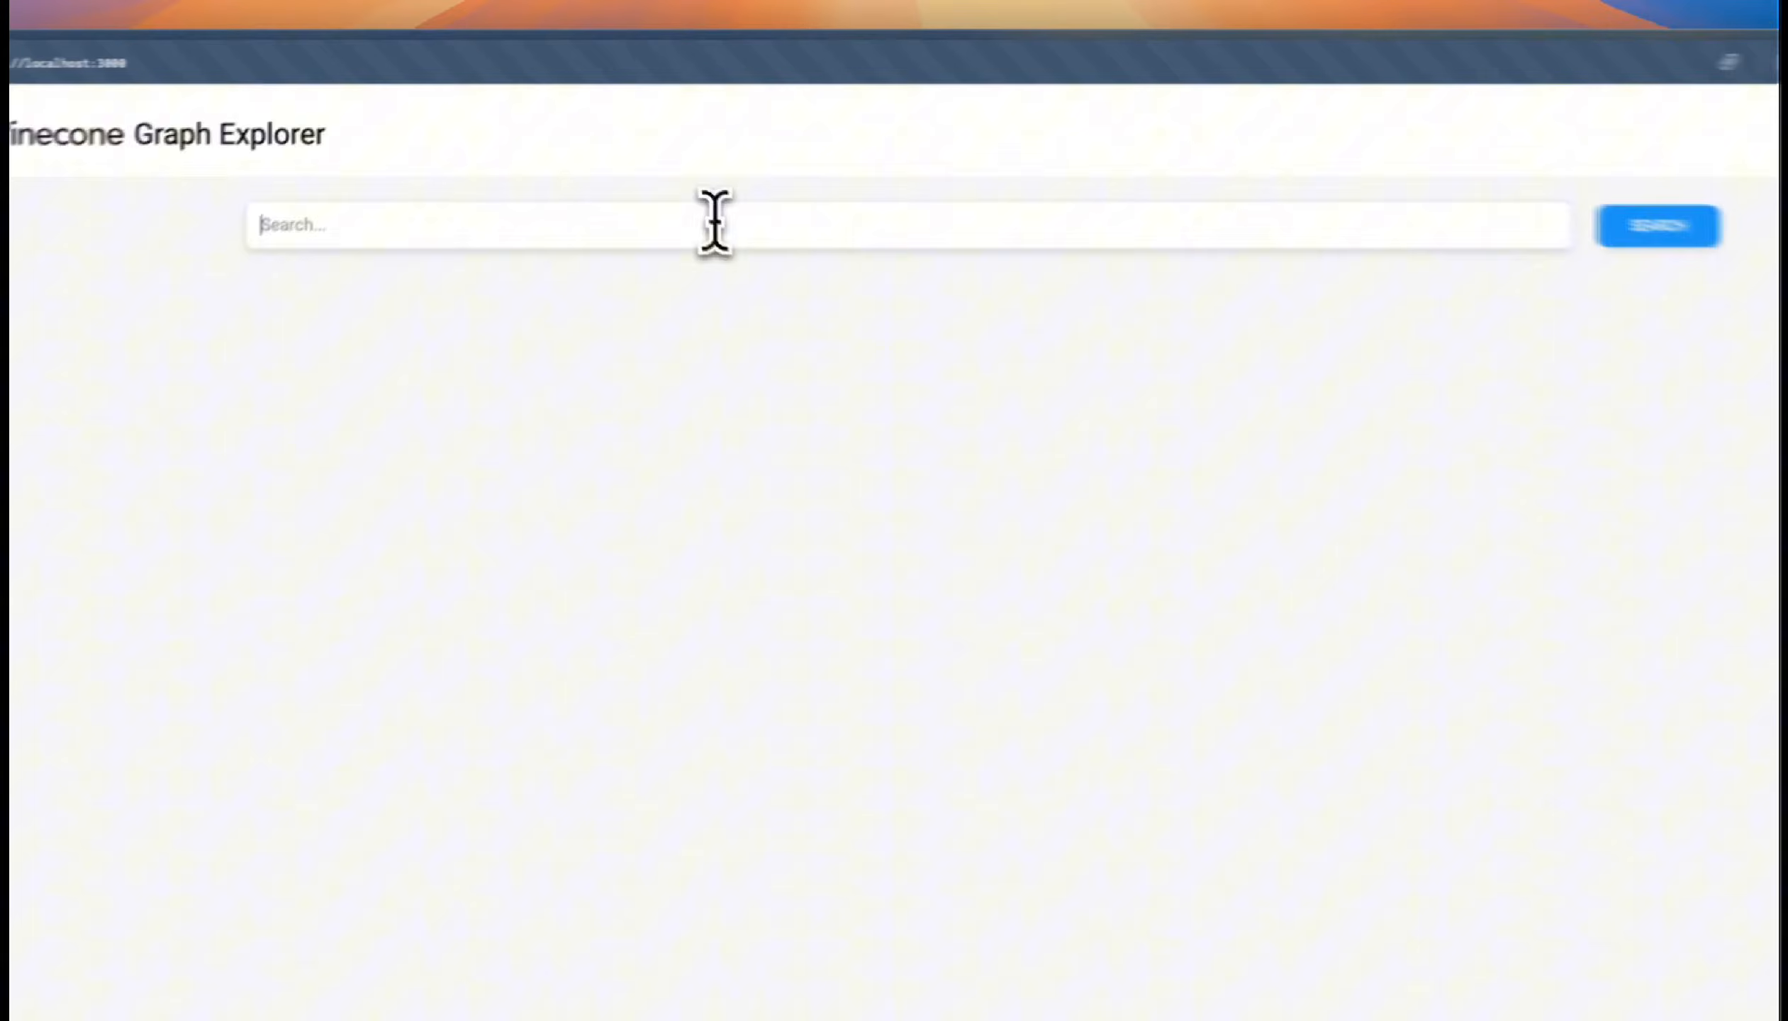
Search 'How has the Supreme Court's interpretation of the First Amendment evolved over time?'.
text(How has the Supreme Court's interpretation of the First Amendment evolved over time?)
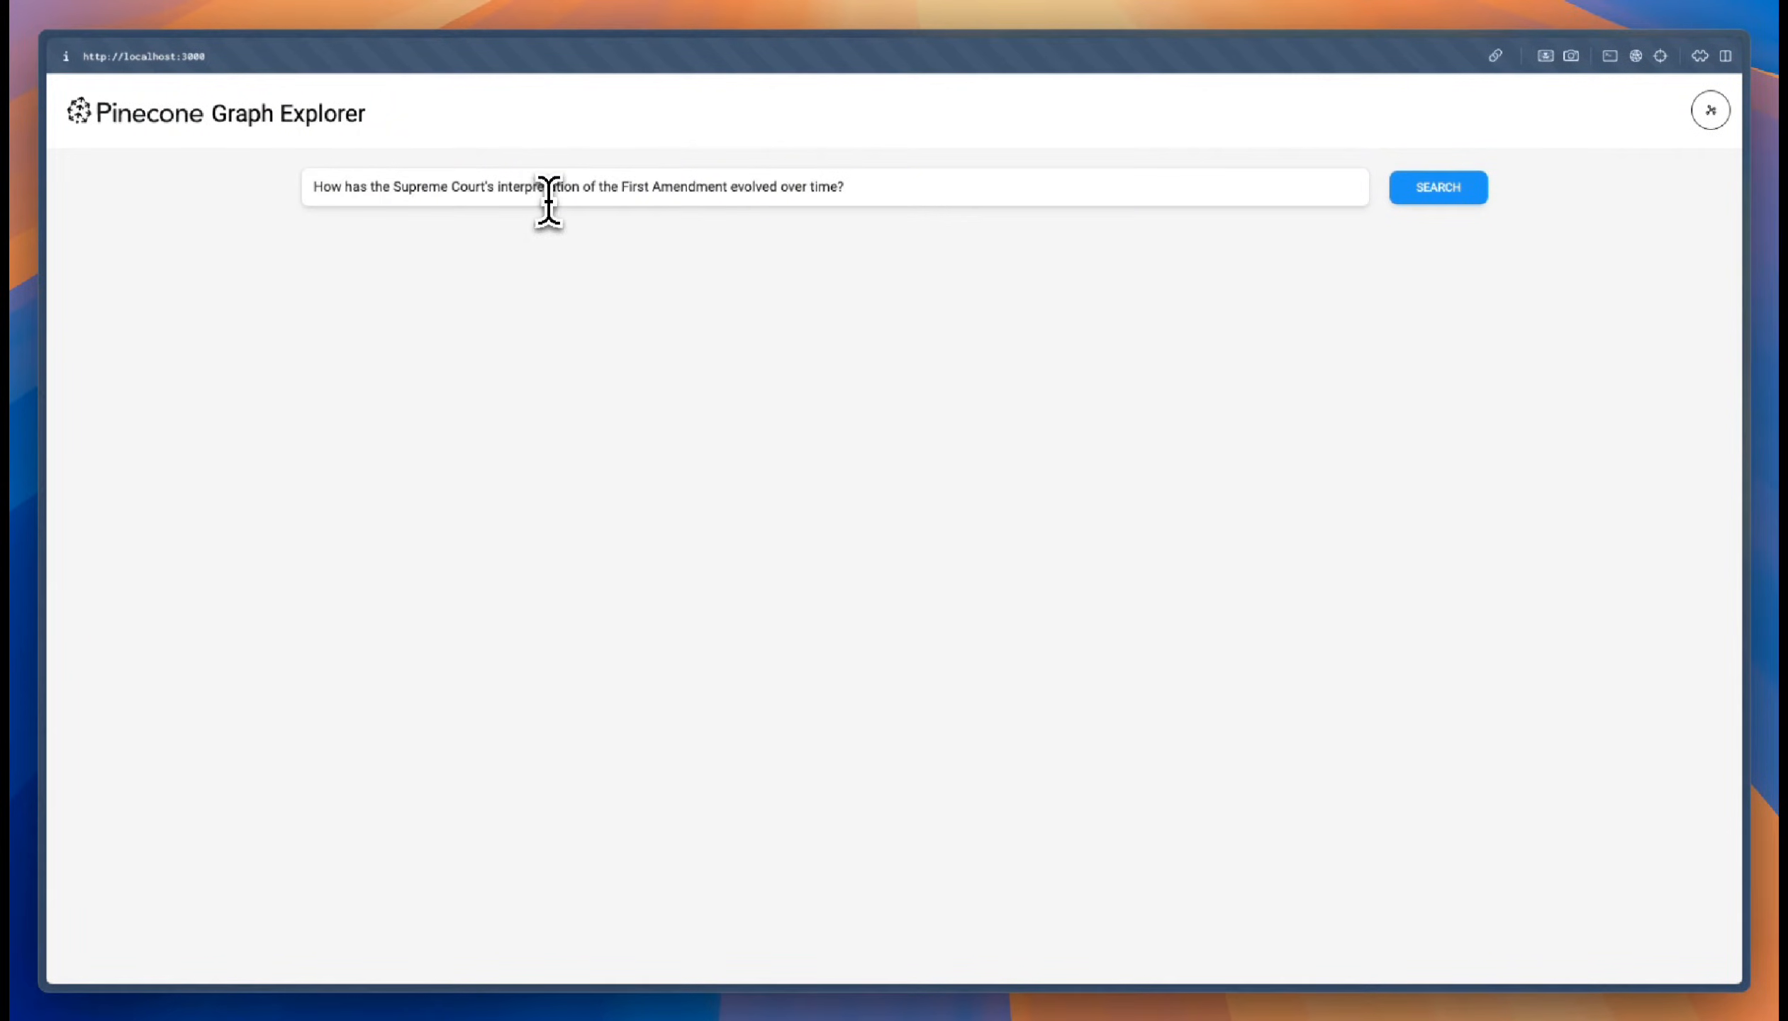
click(1437, 187)
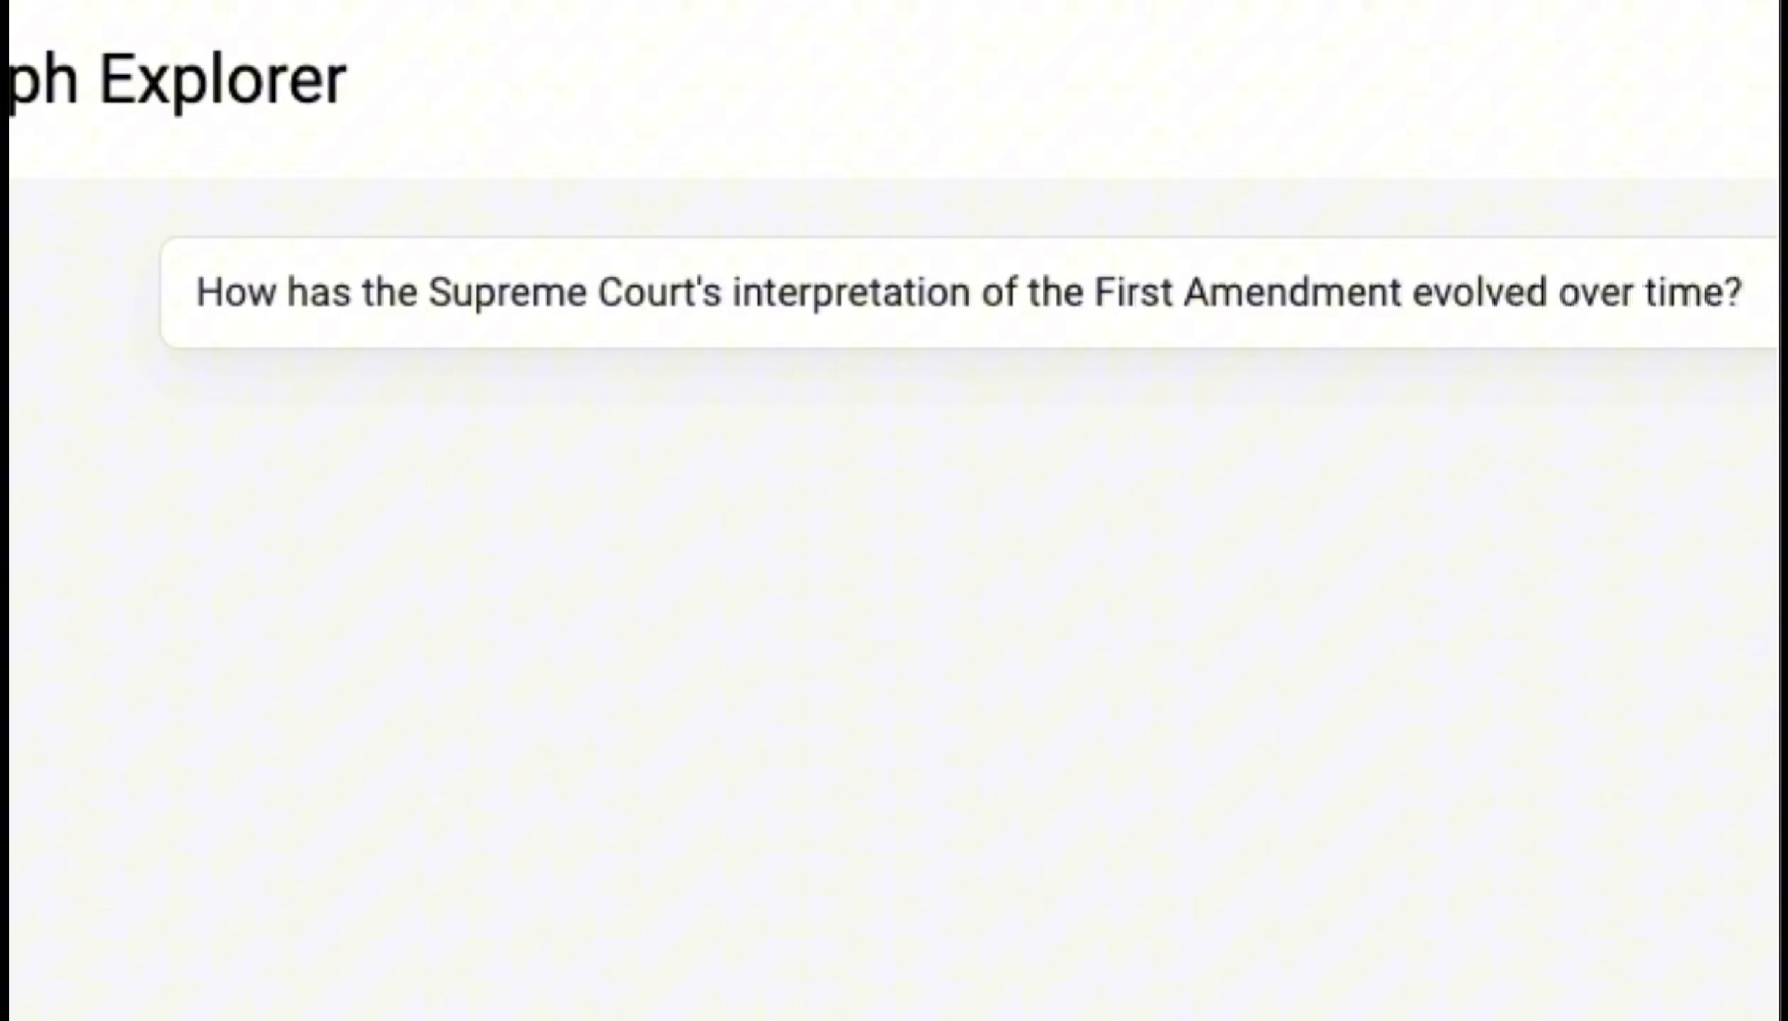
click(1437, 187)
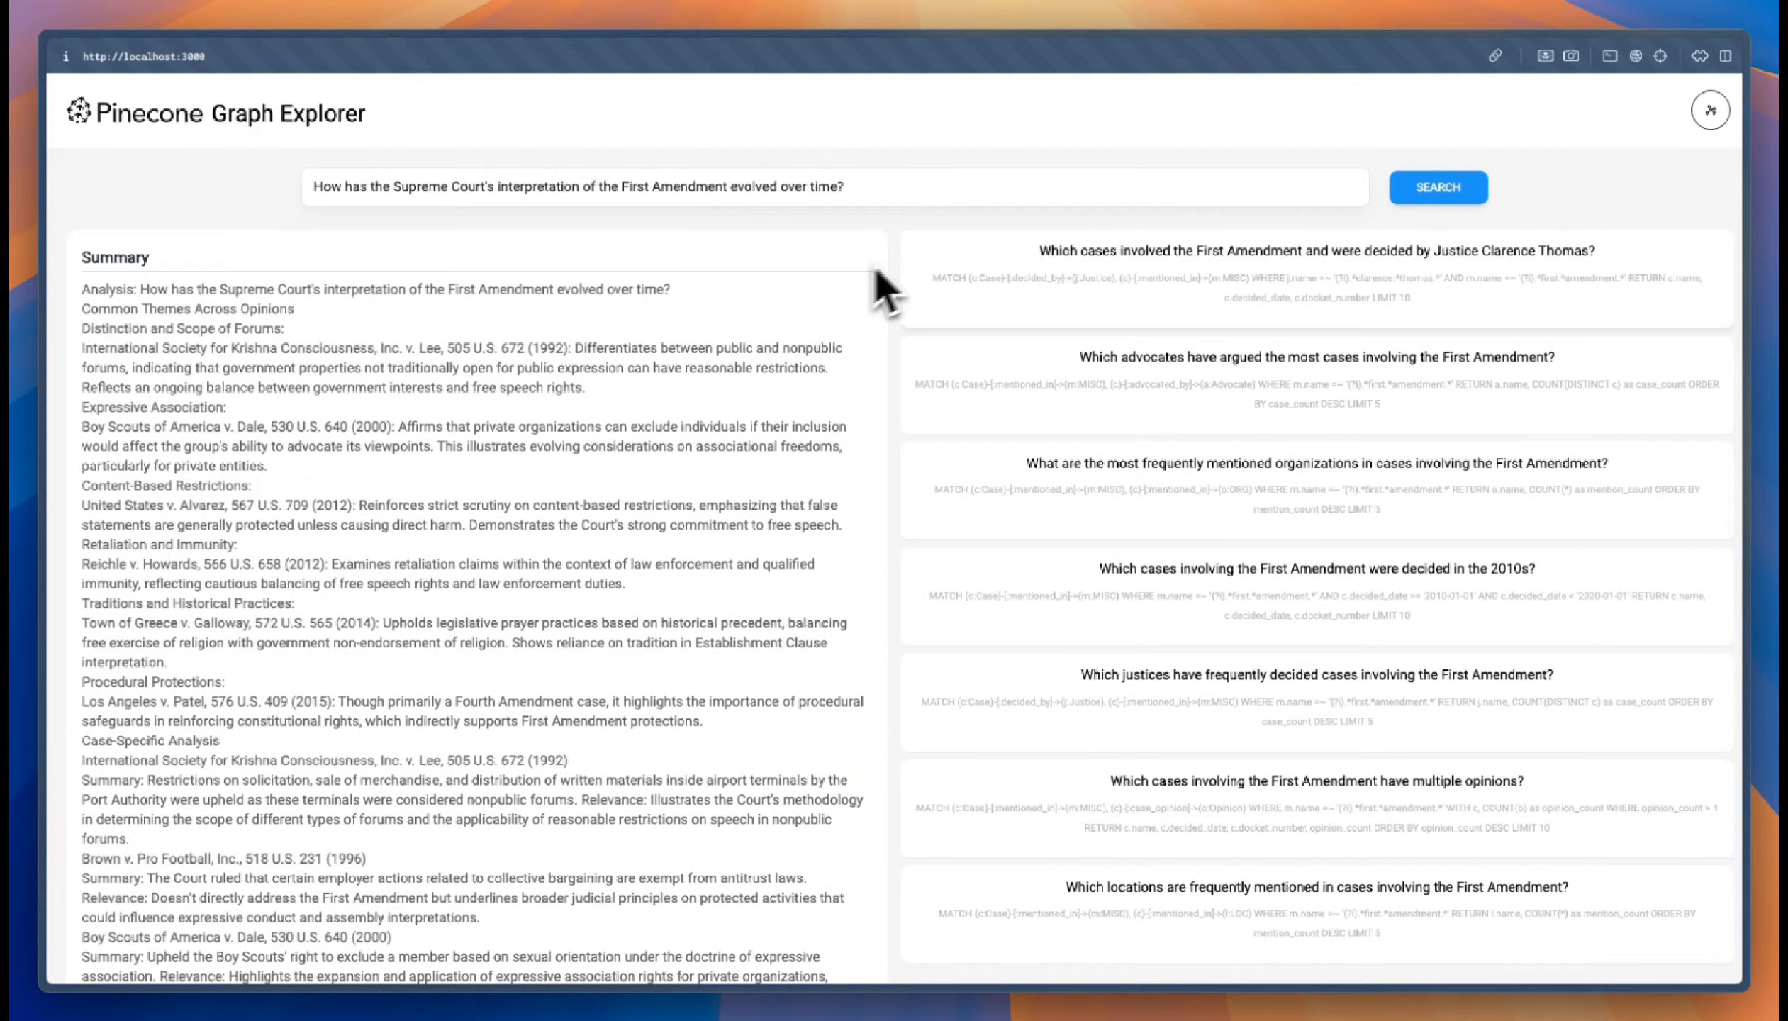
mouse_move(1022, 364)
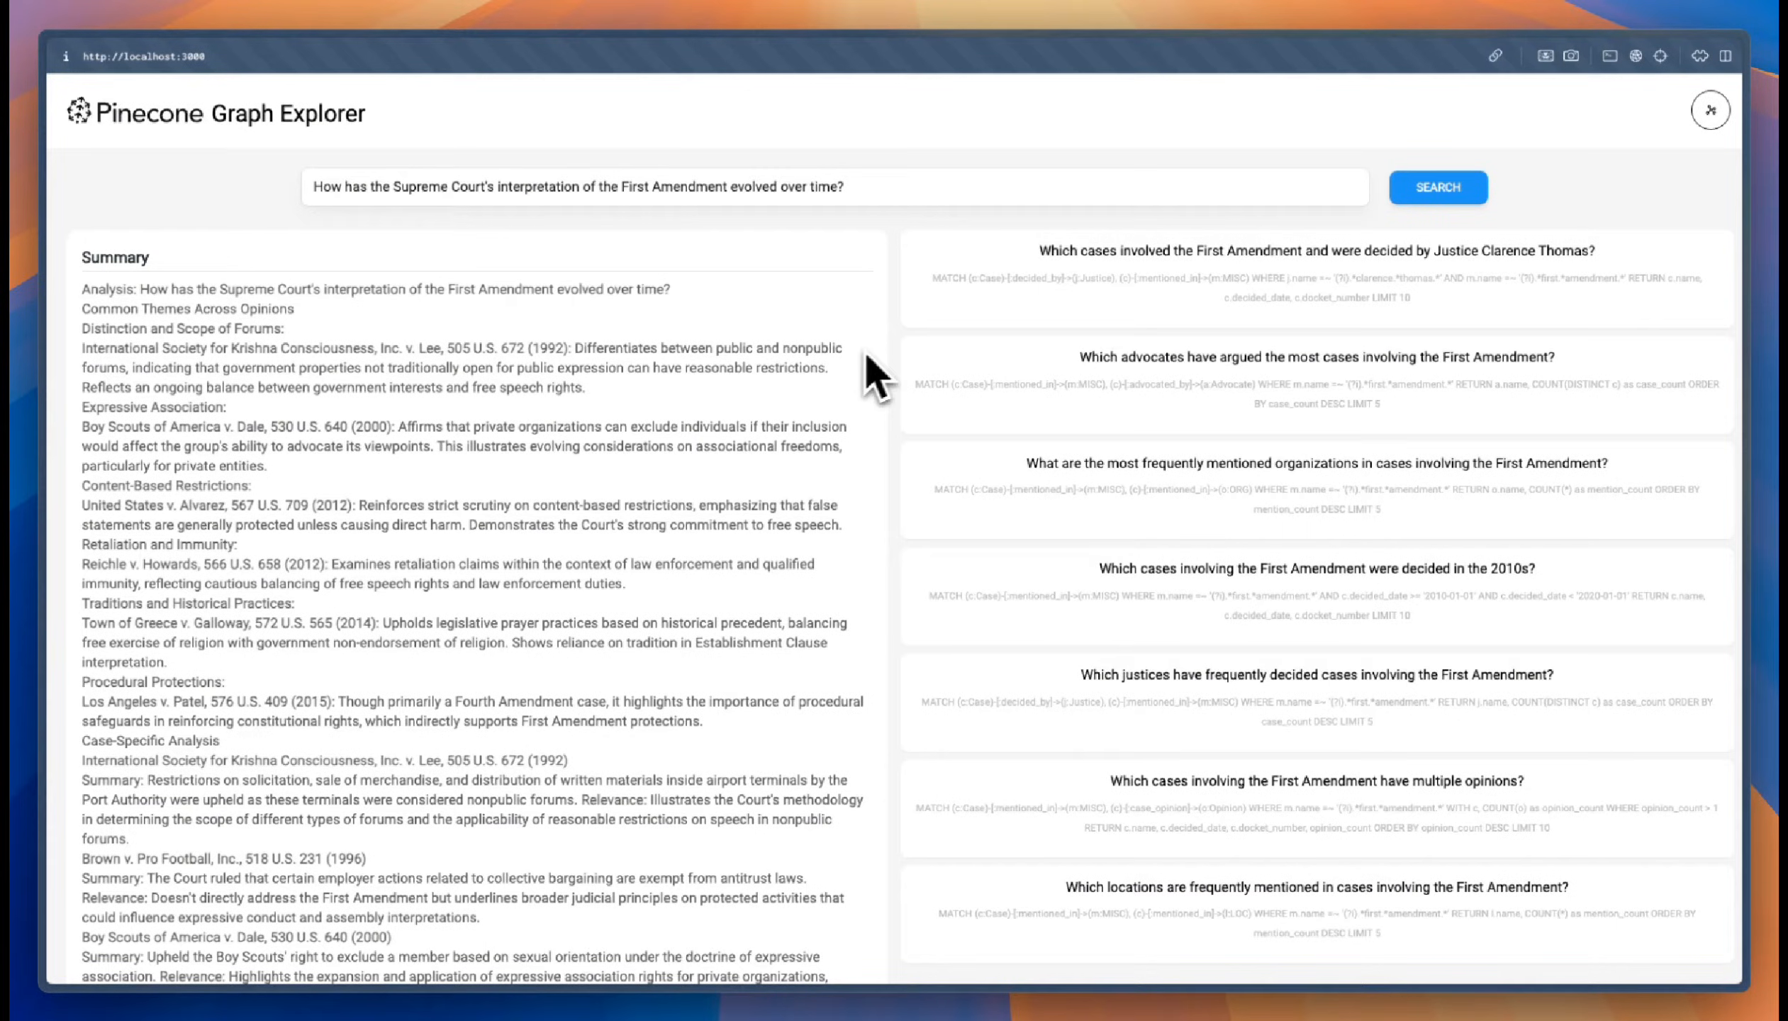
mouse_move(349, 531)
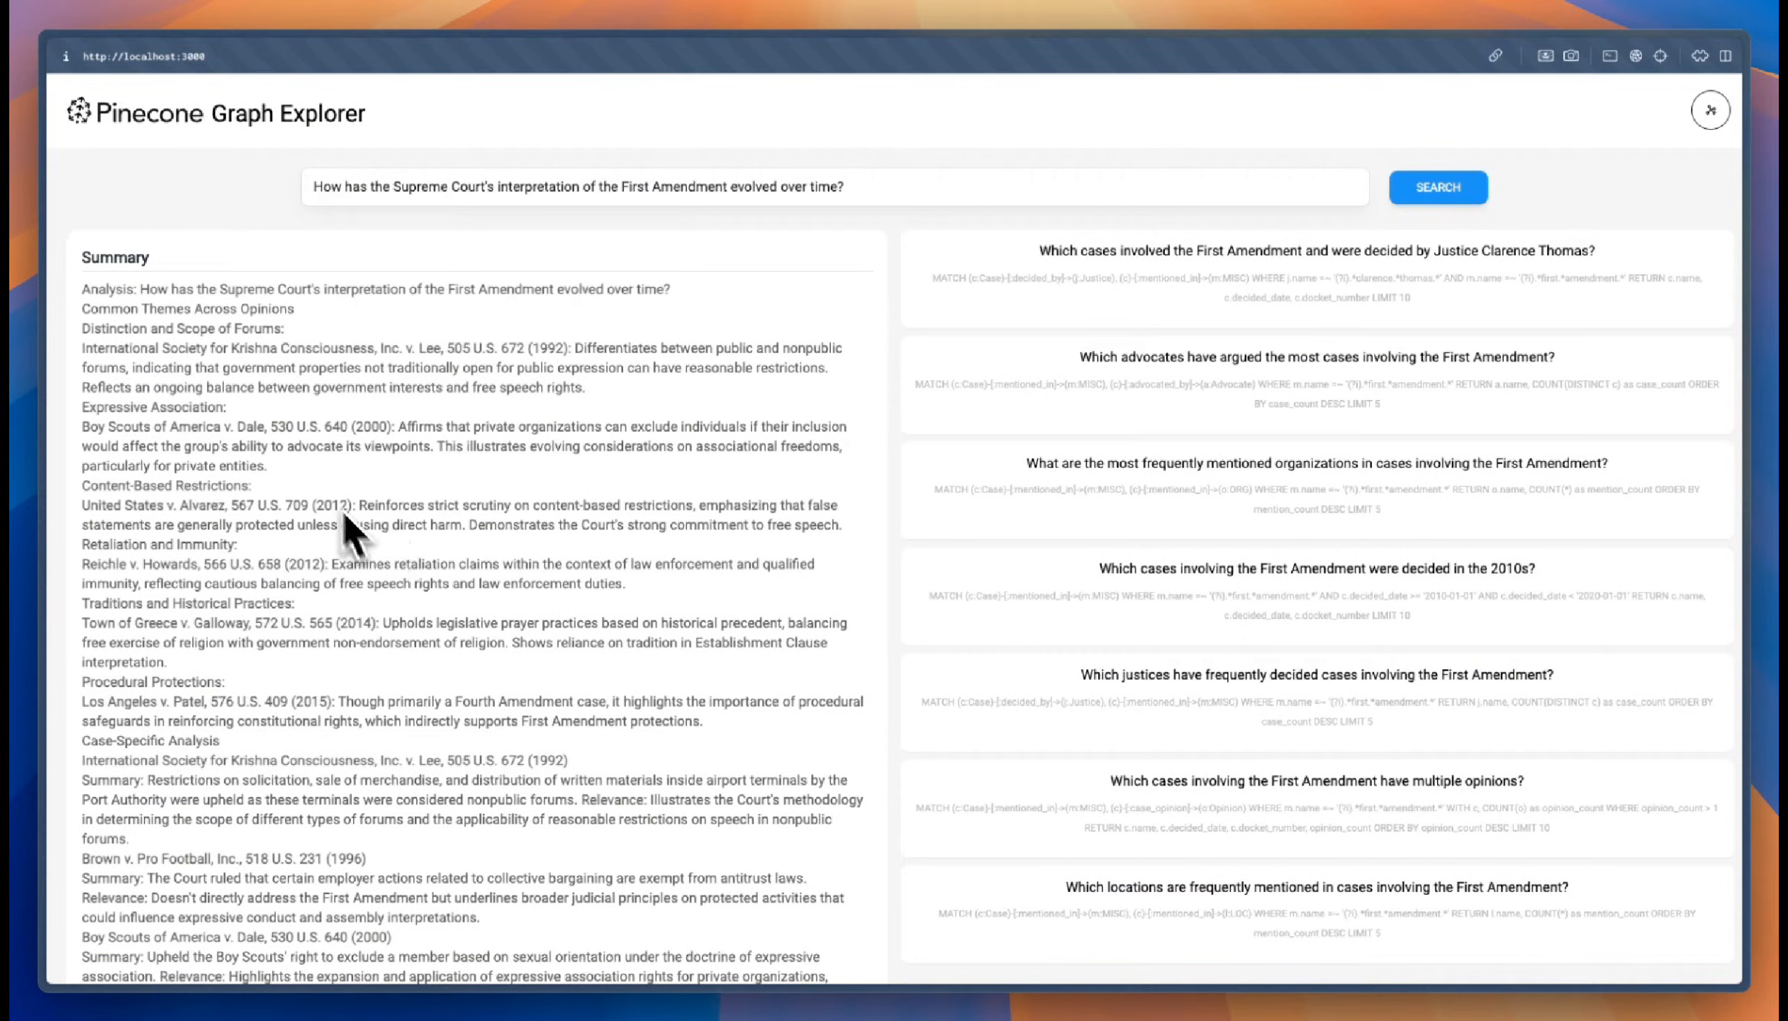
Review the Summary panel and generated query cards, then move to the knowledge graph view.
scroll(down, 3)
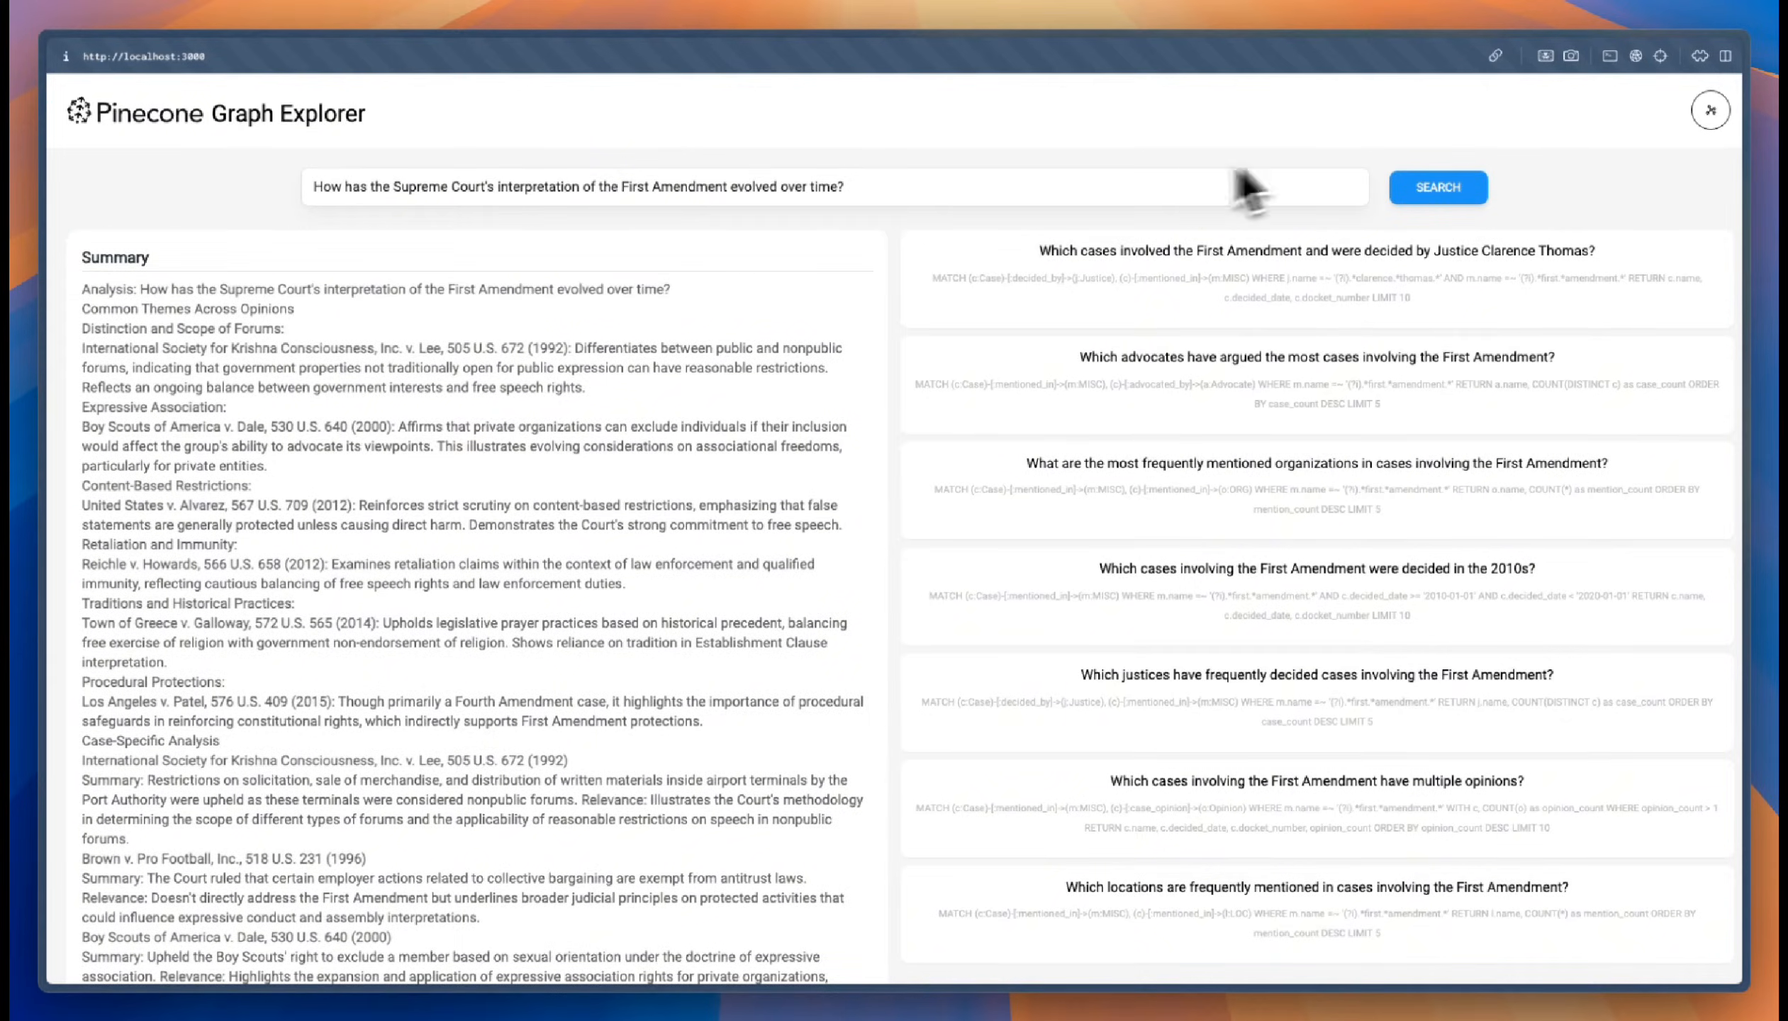
click(1438, 186)
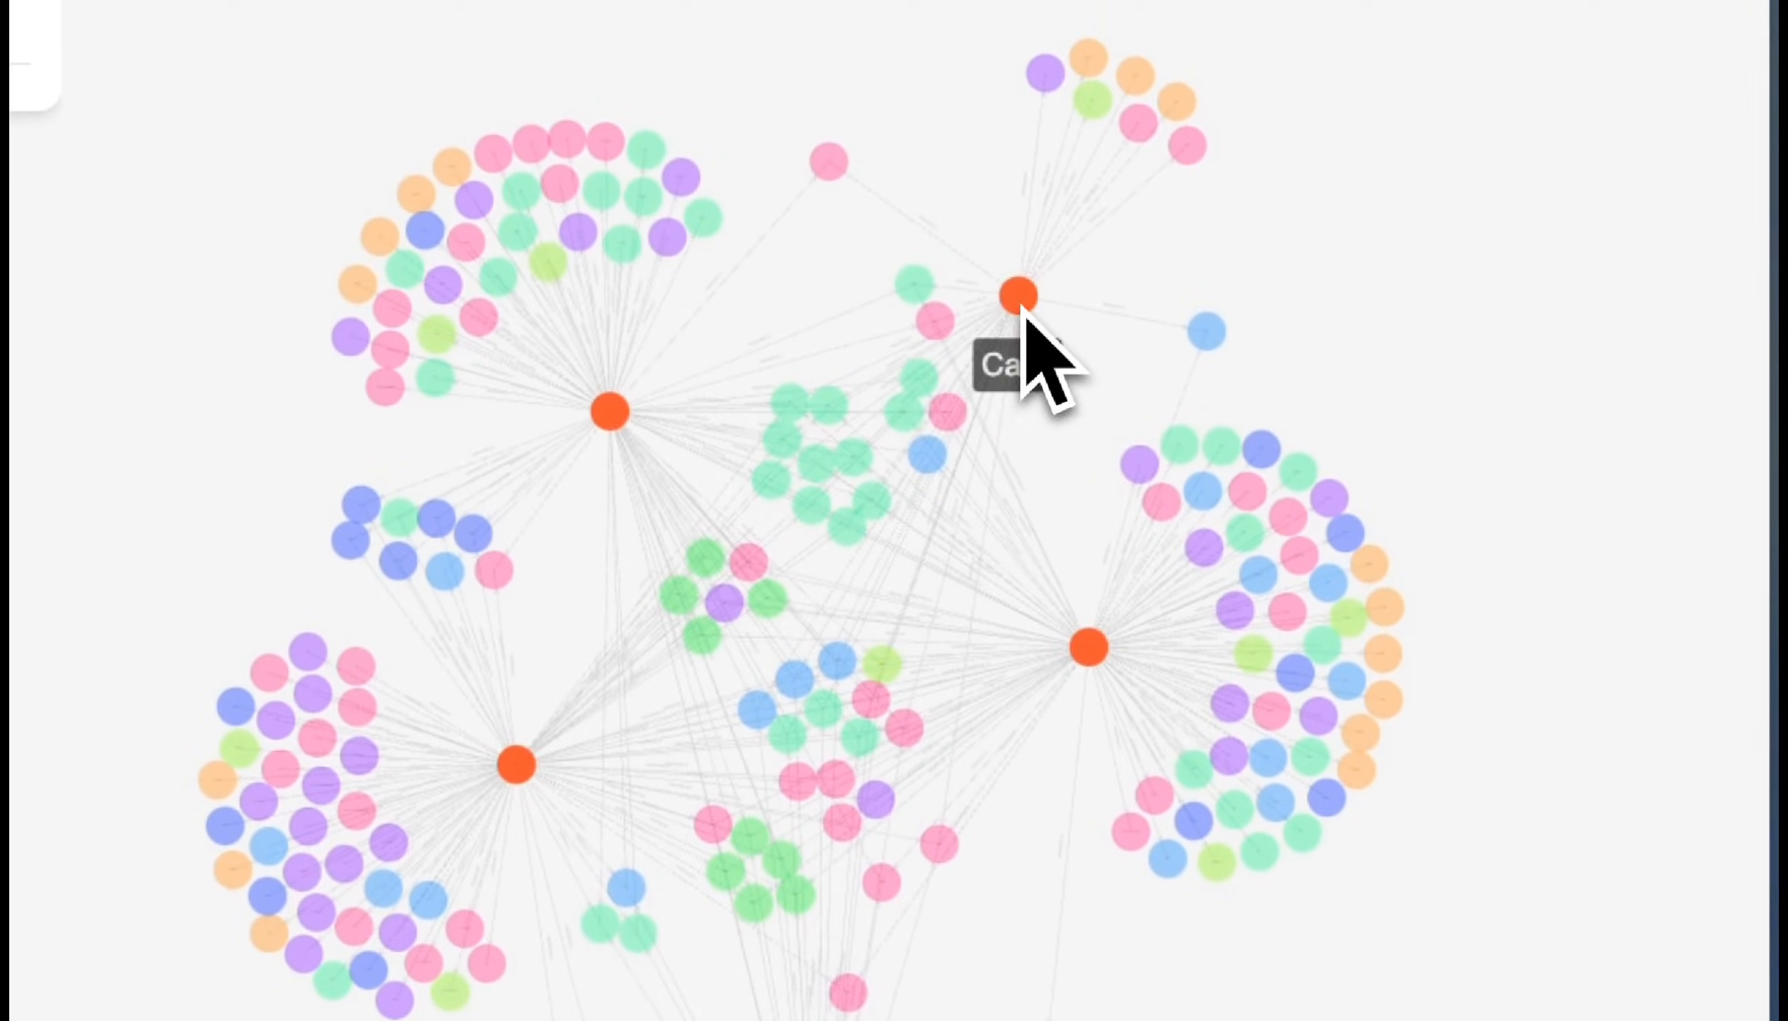
click(1017, 292)
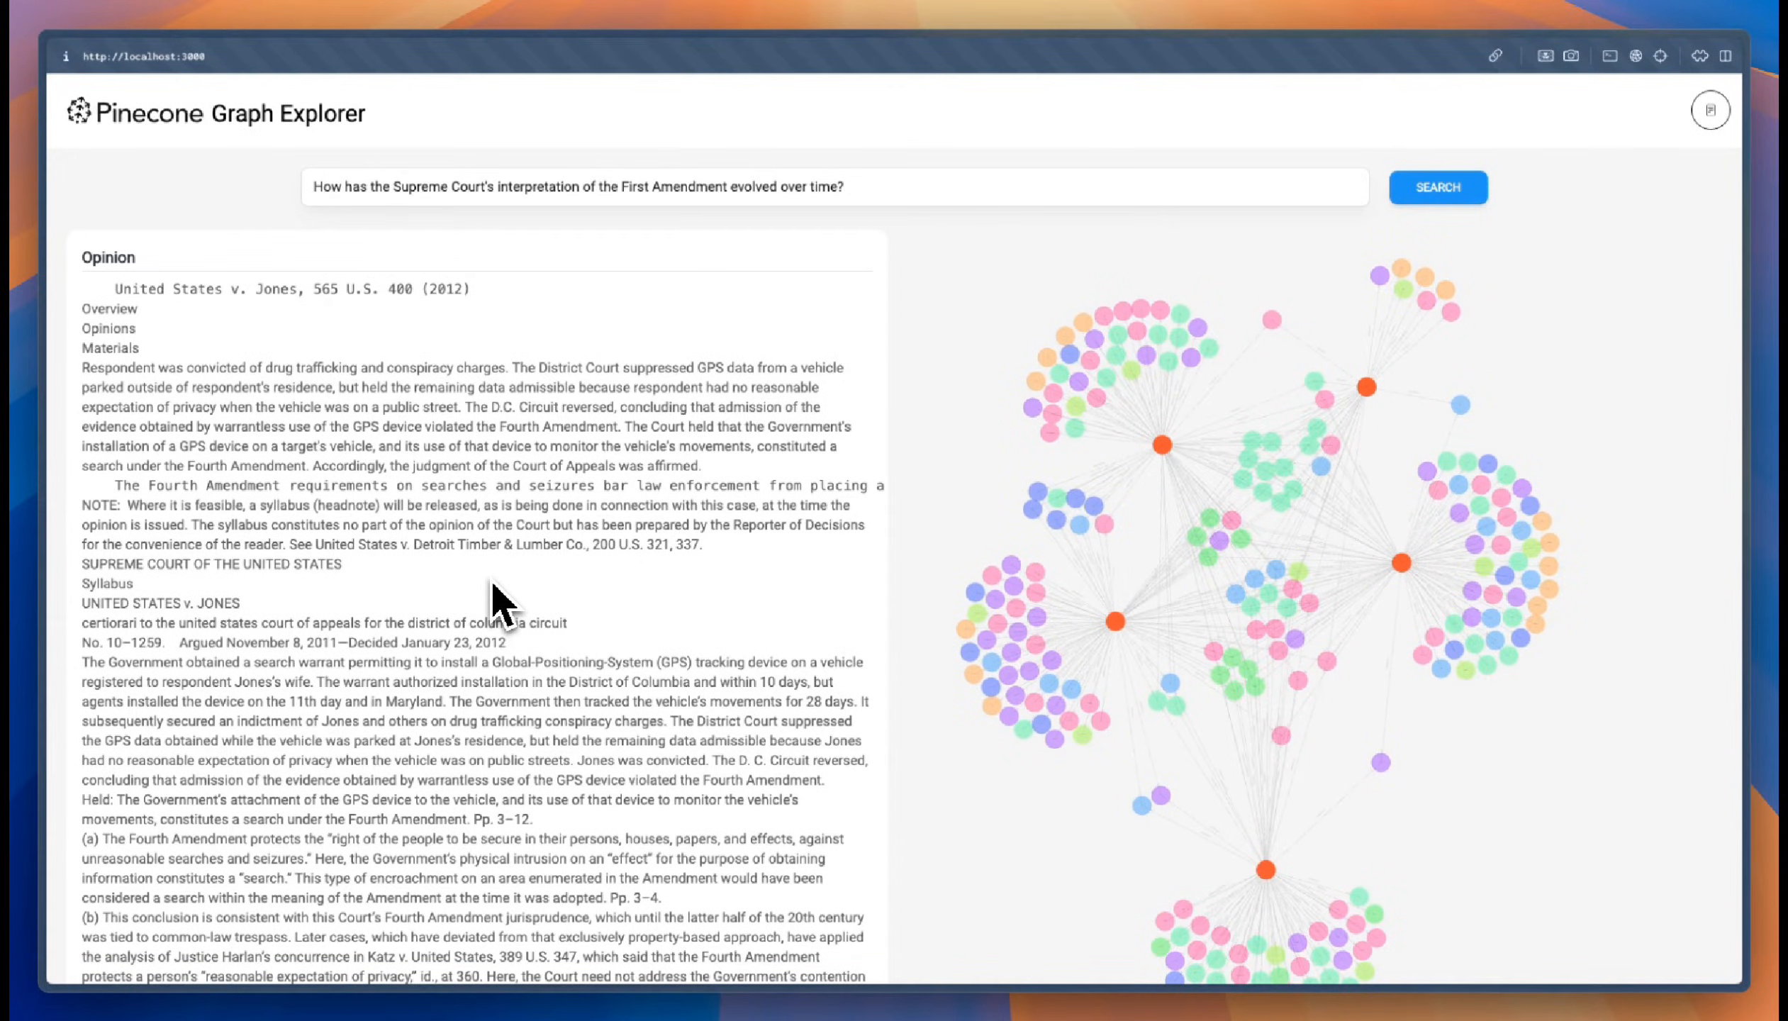
mouse_move(573, 564)
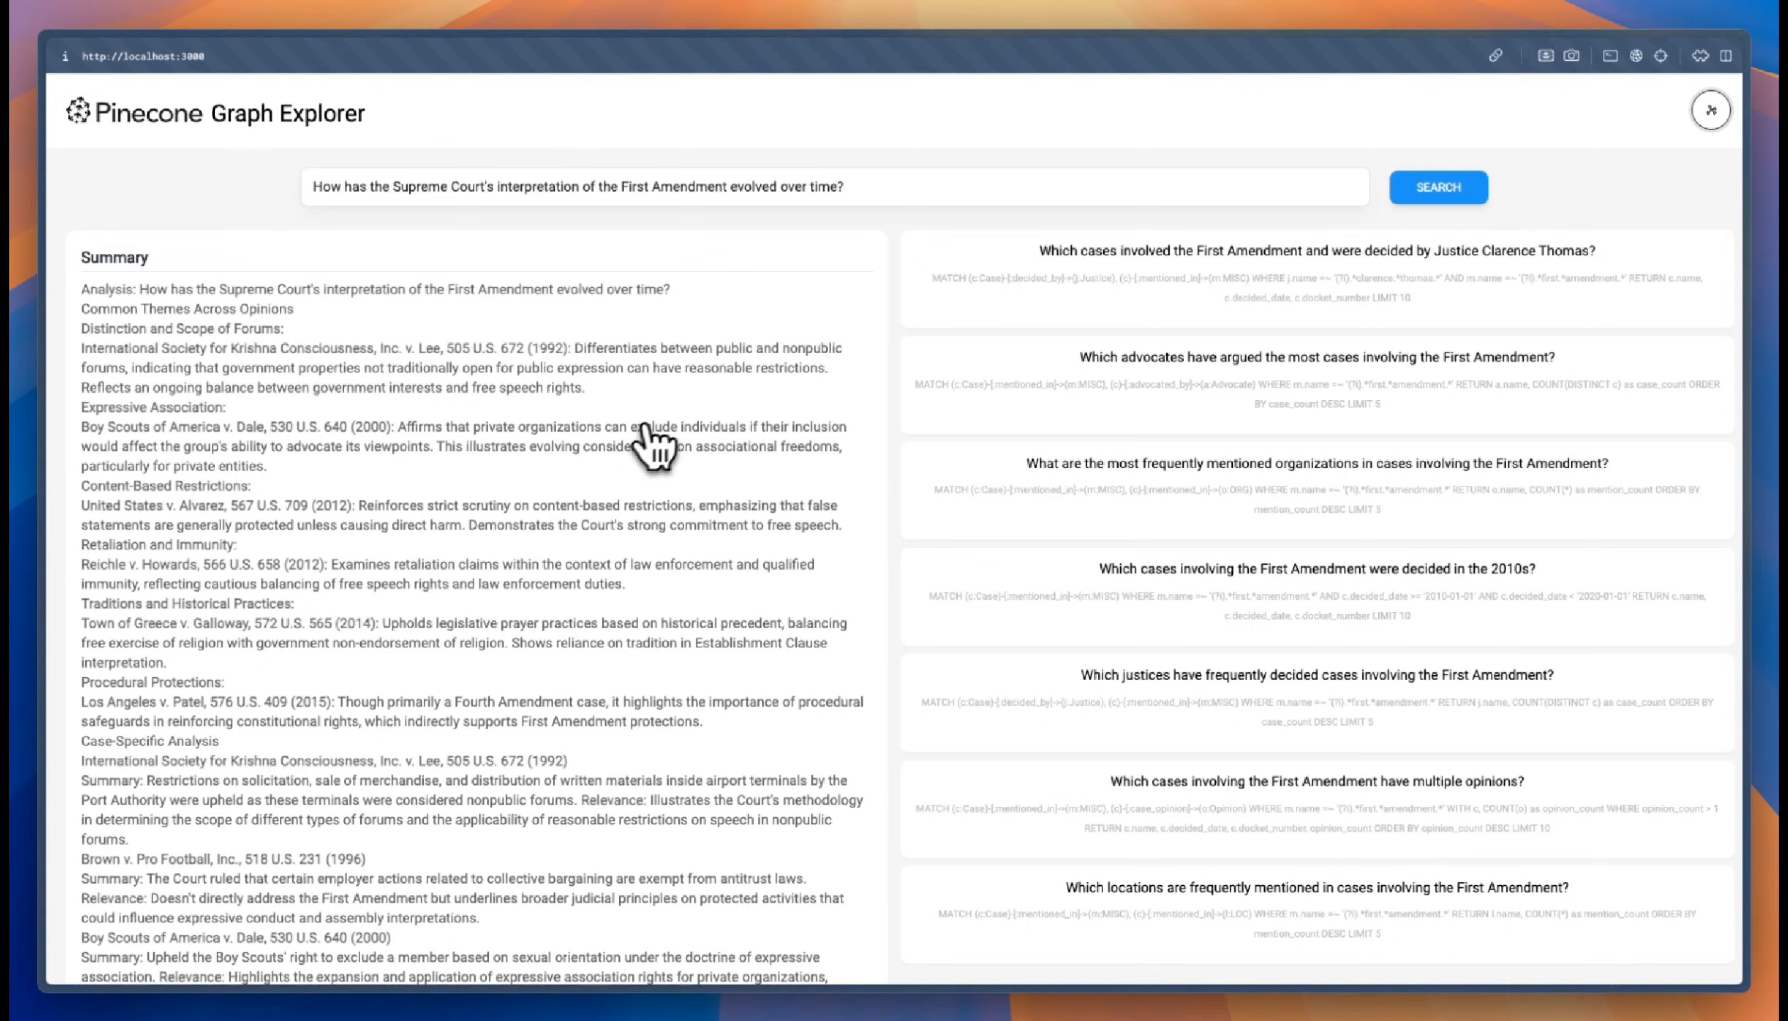
mouse_move(1013, 584)
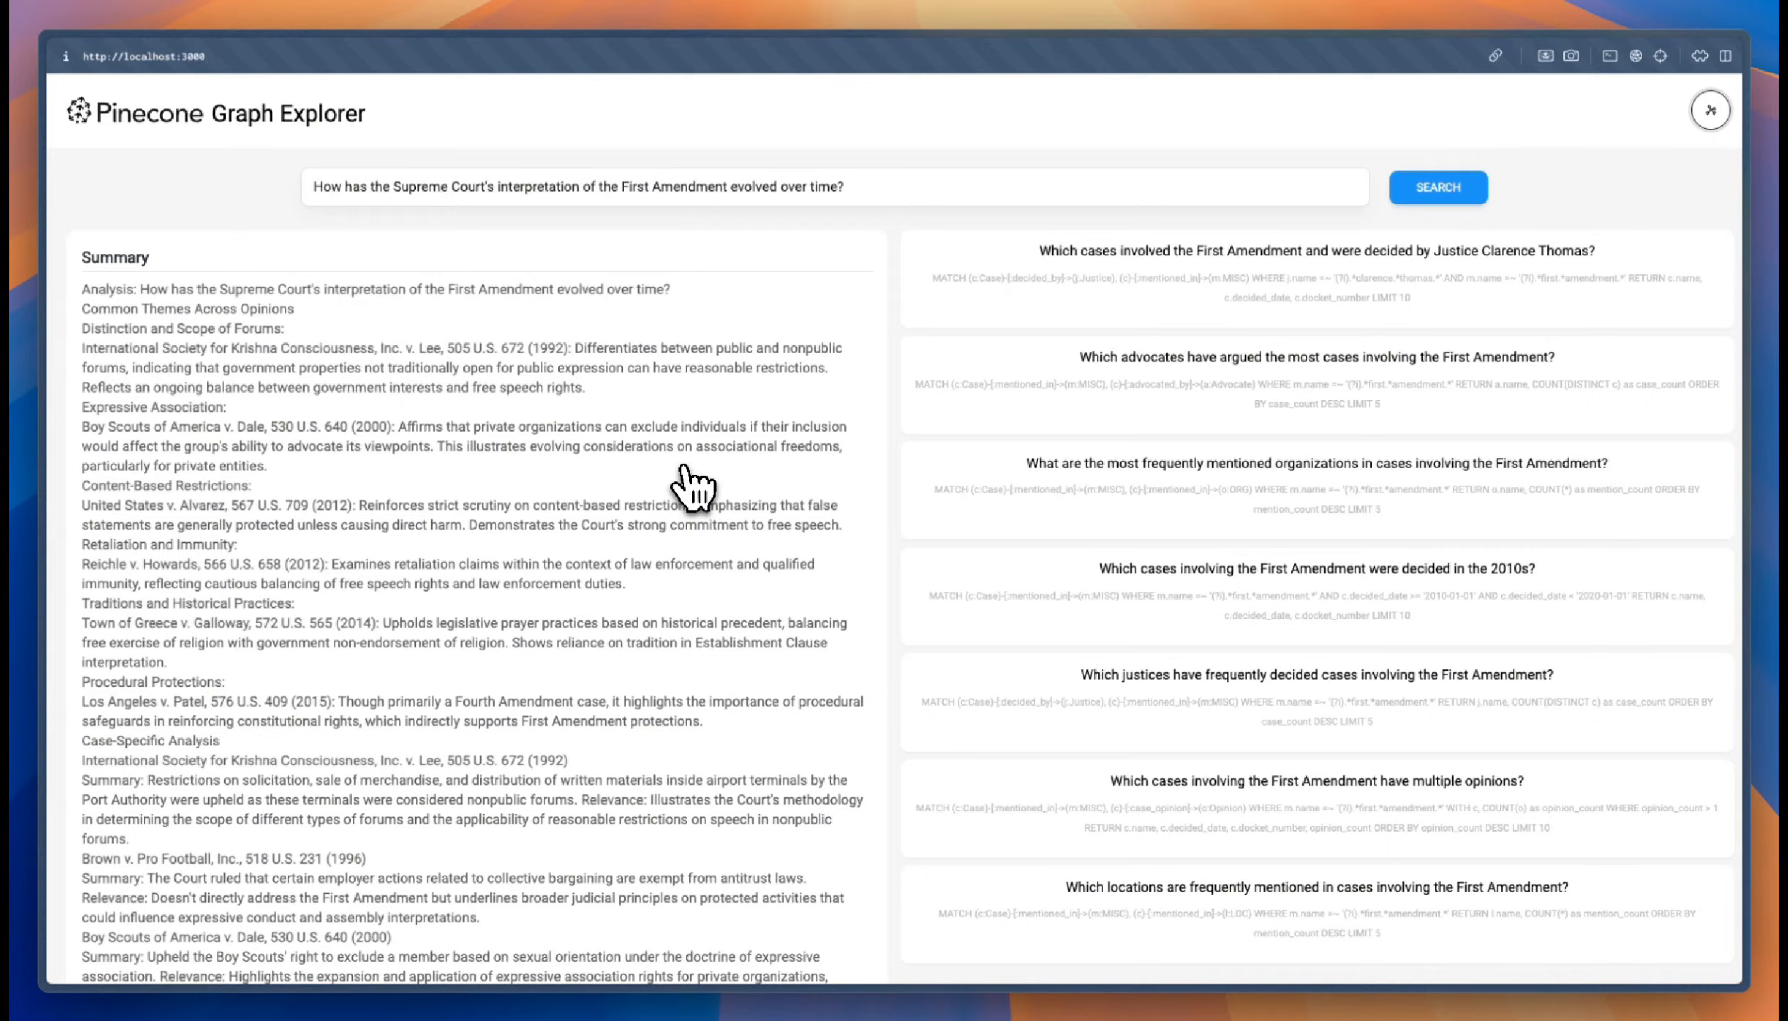
mouse_move(810, 431)
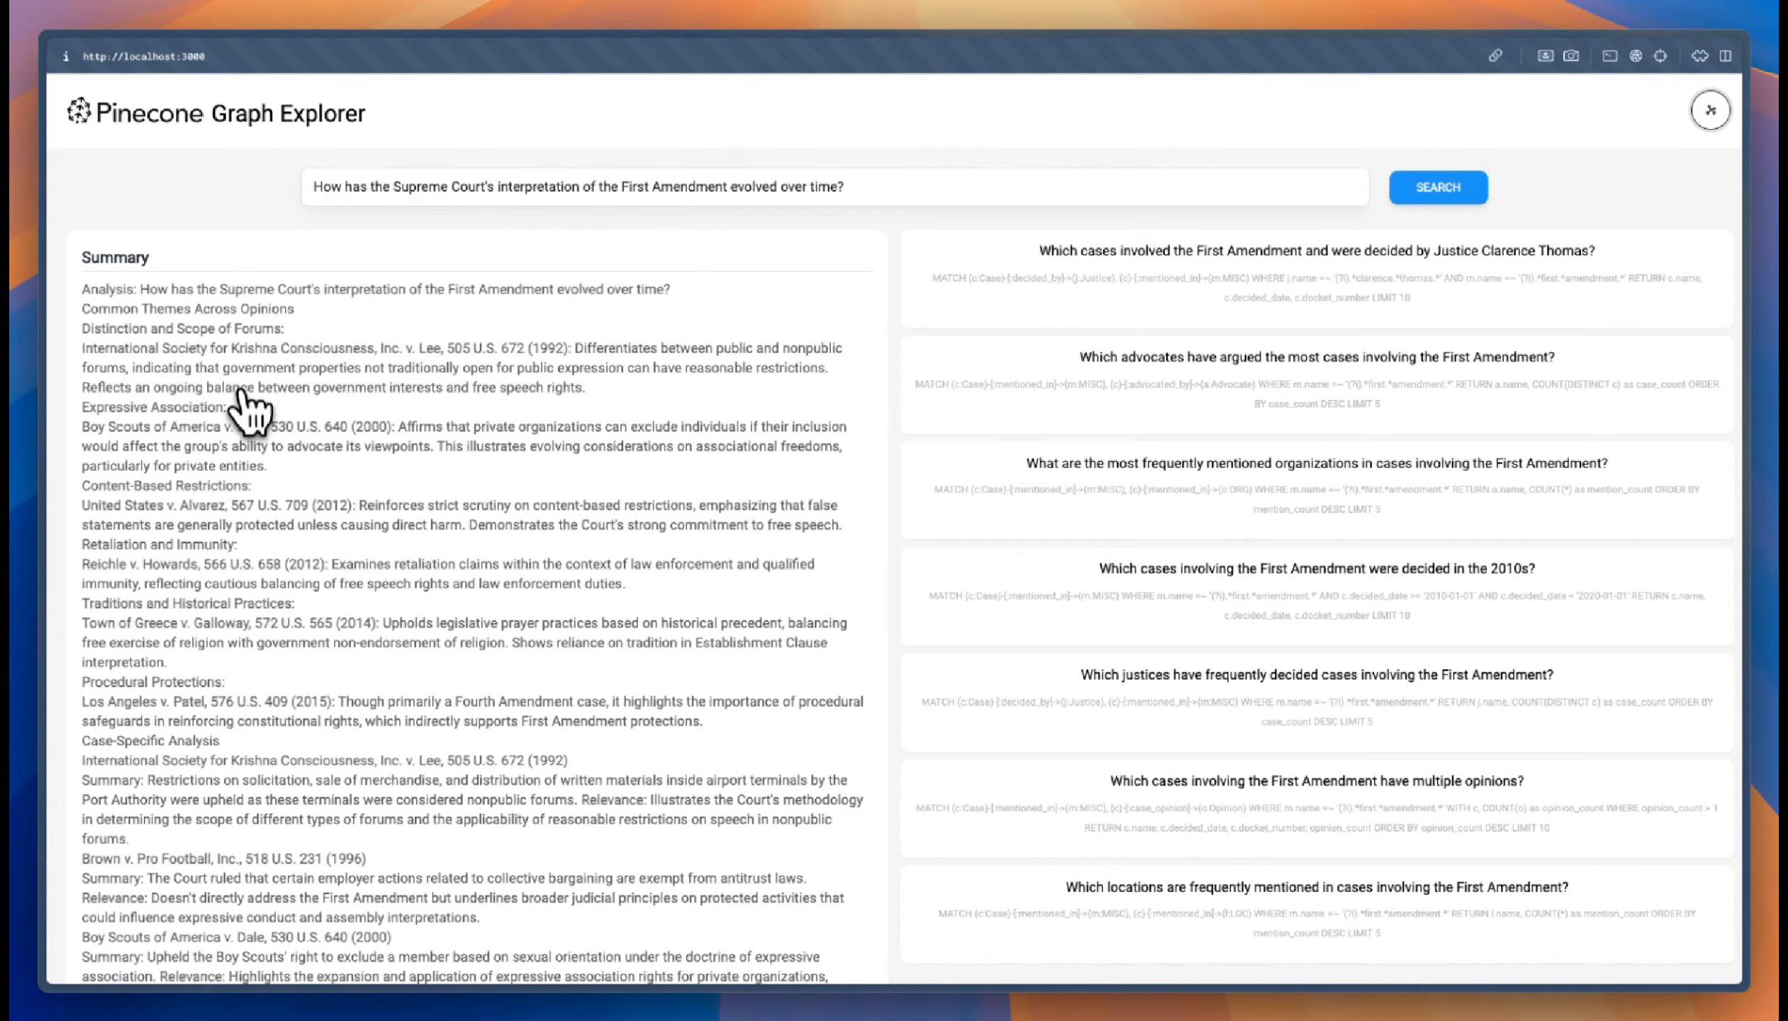
mouse_move(274, 412)
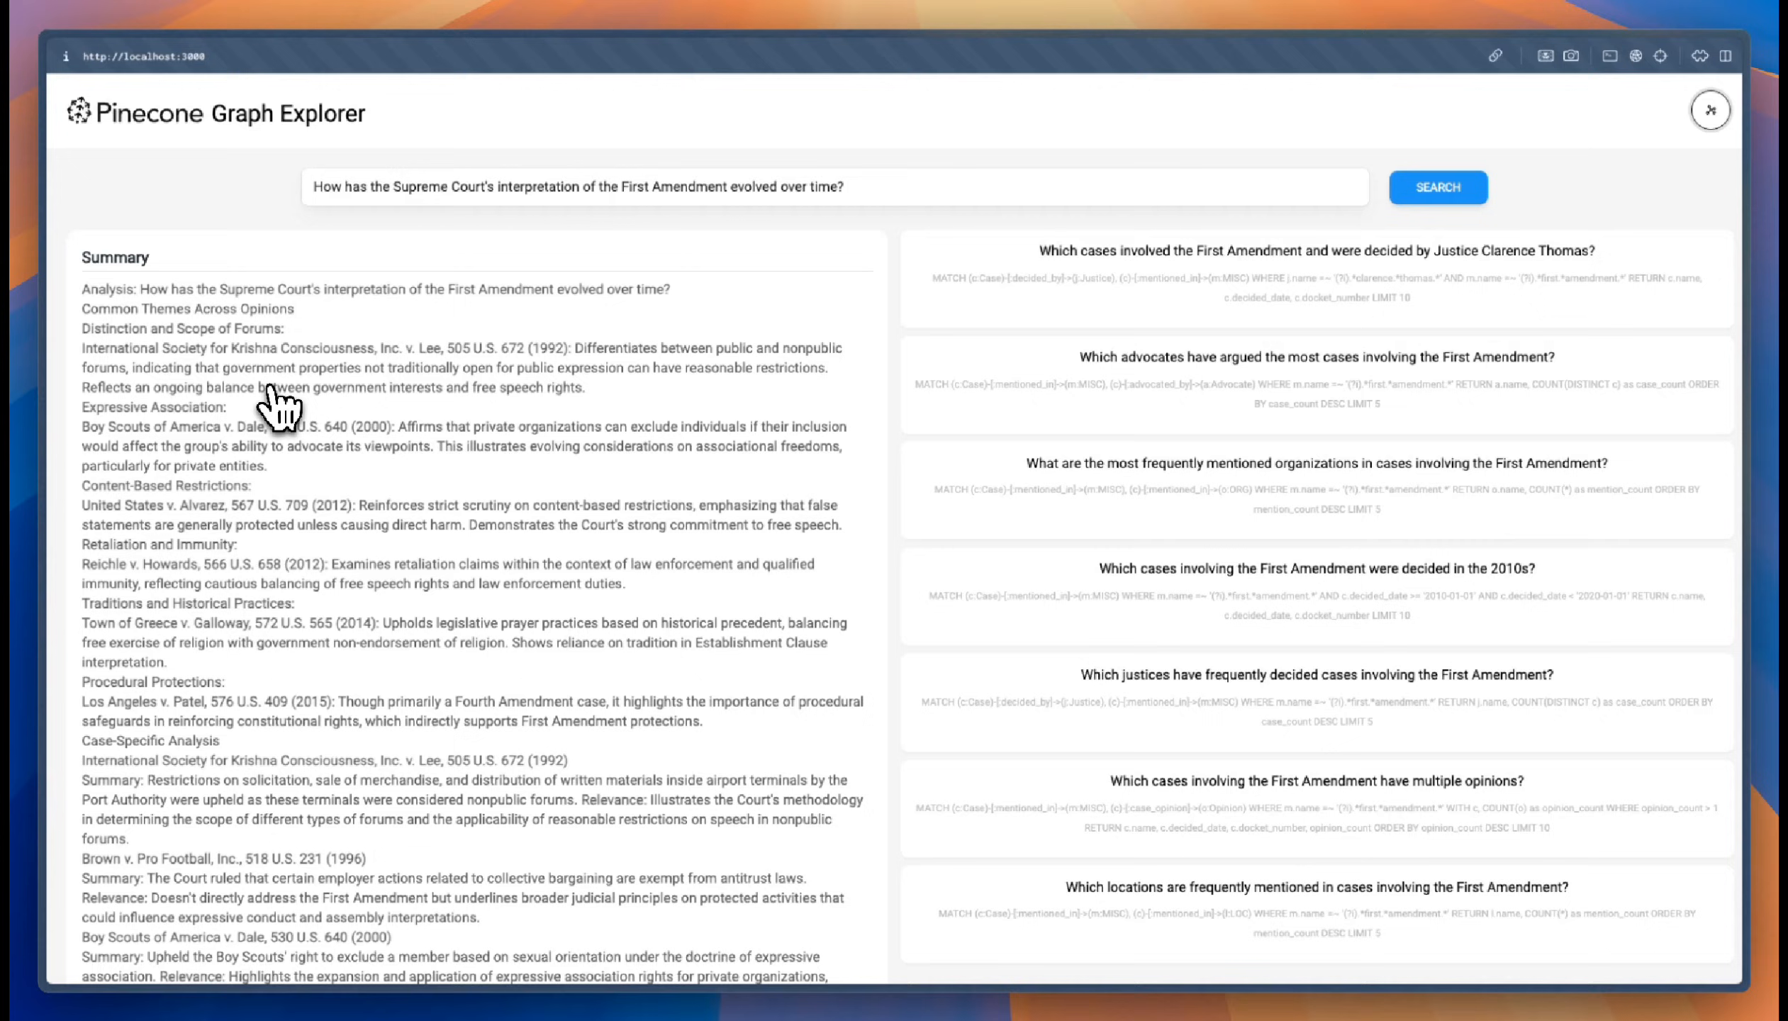
mouse_move(324, 411)
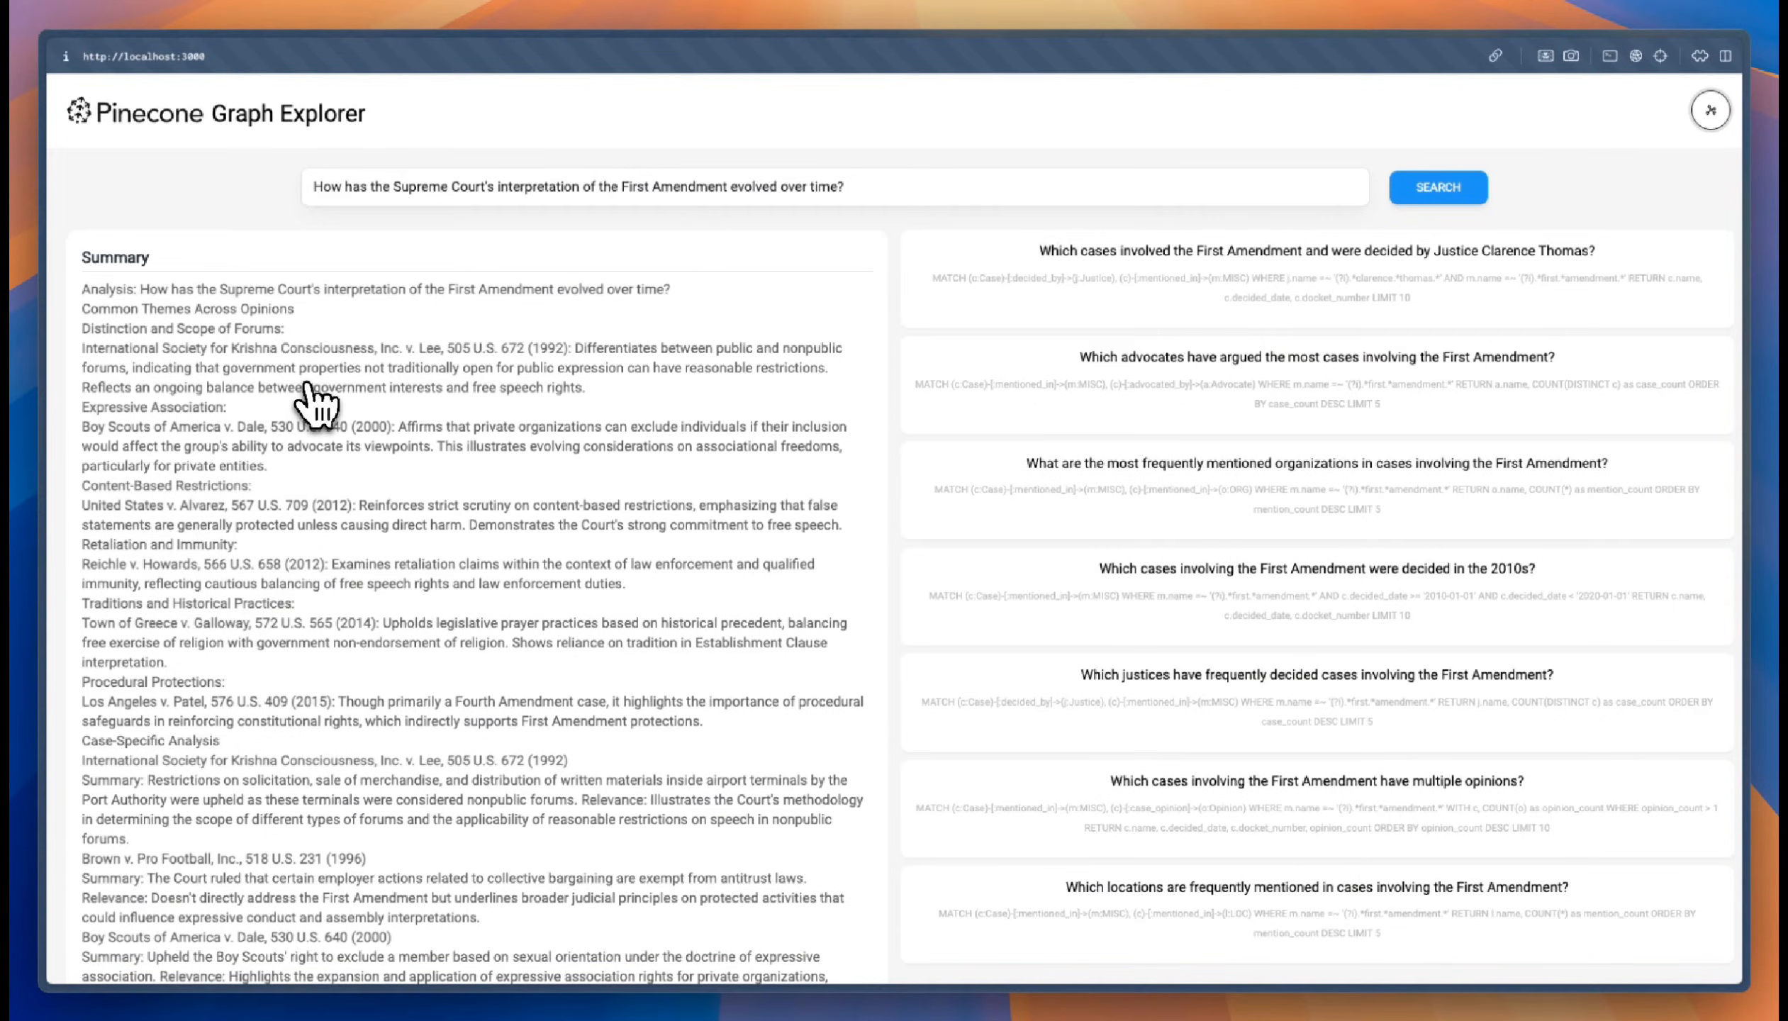
mouse_move(310, 407)
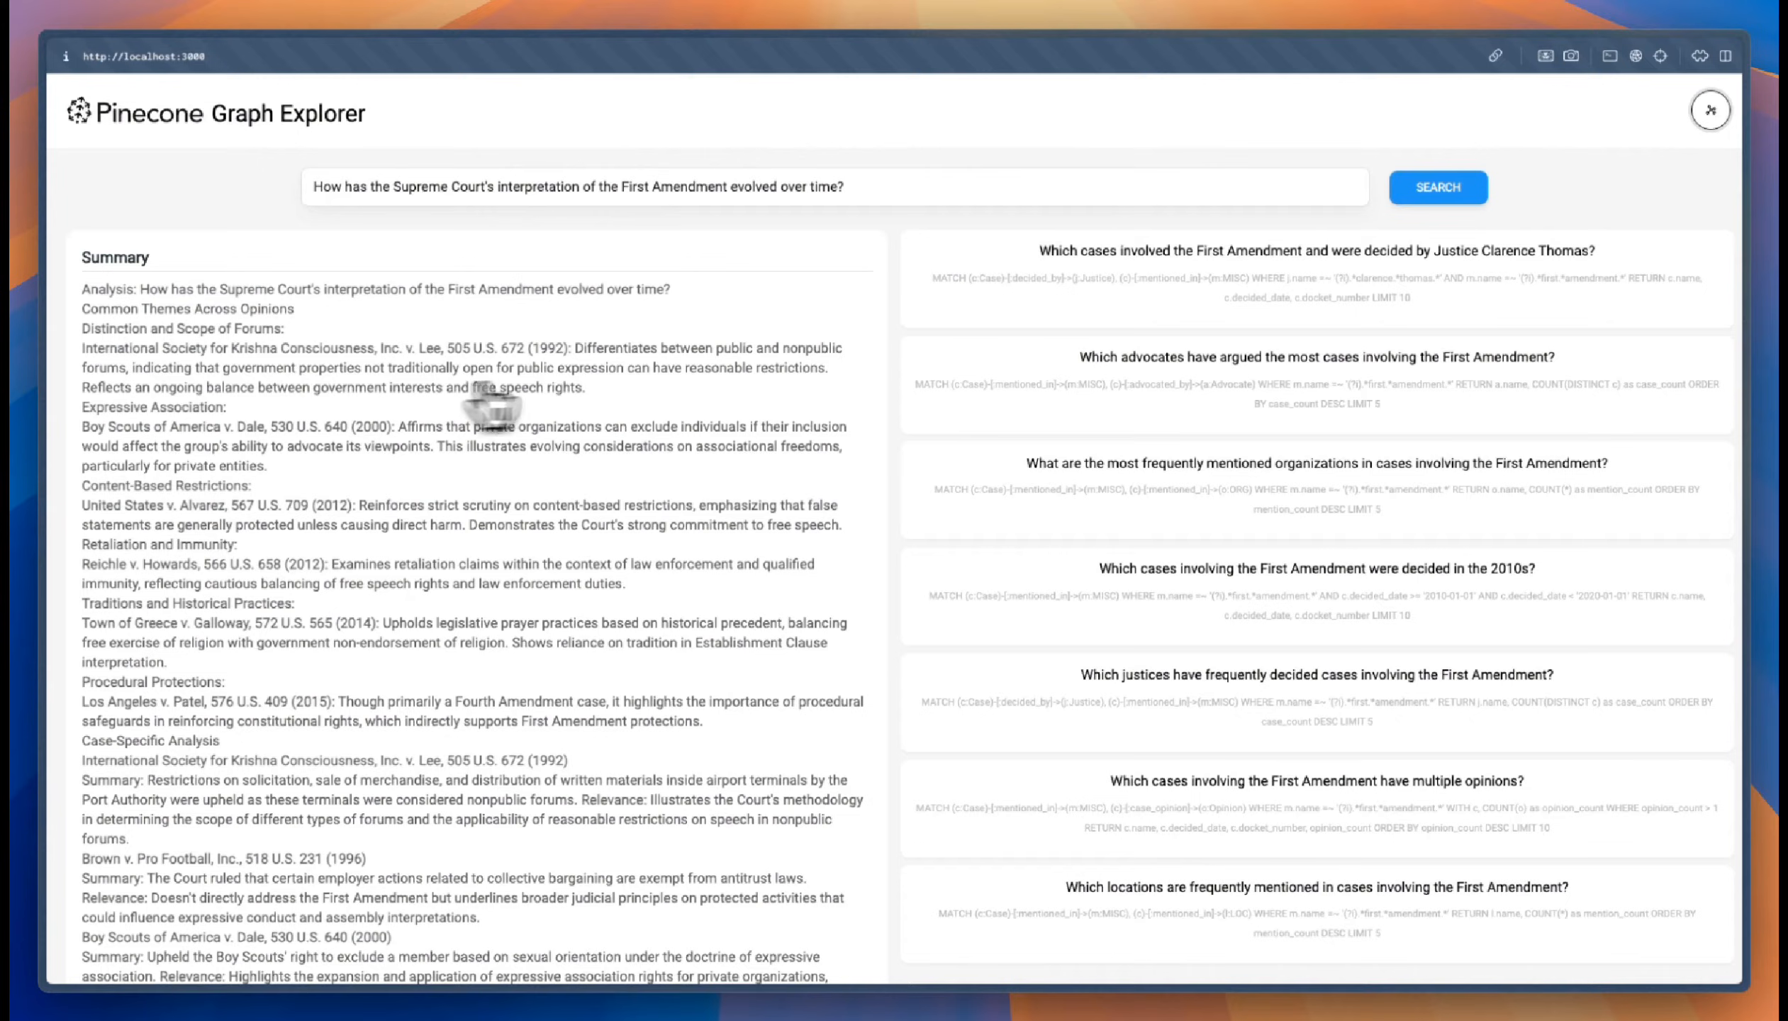
mouse_move(999, 307)
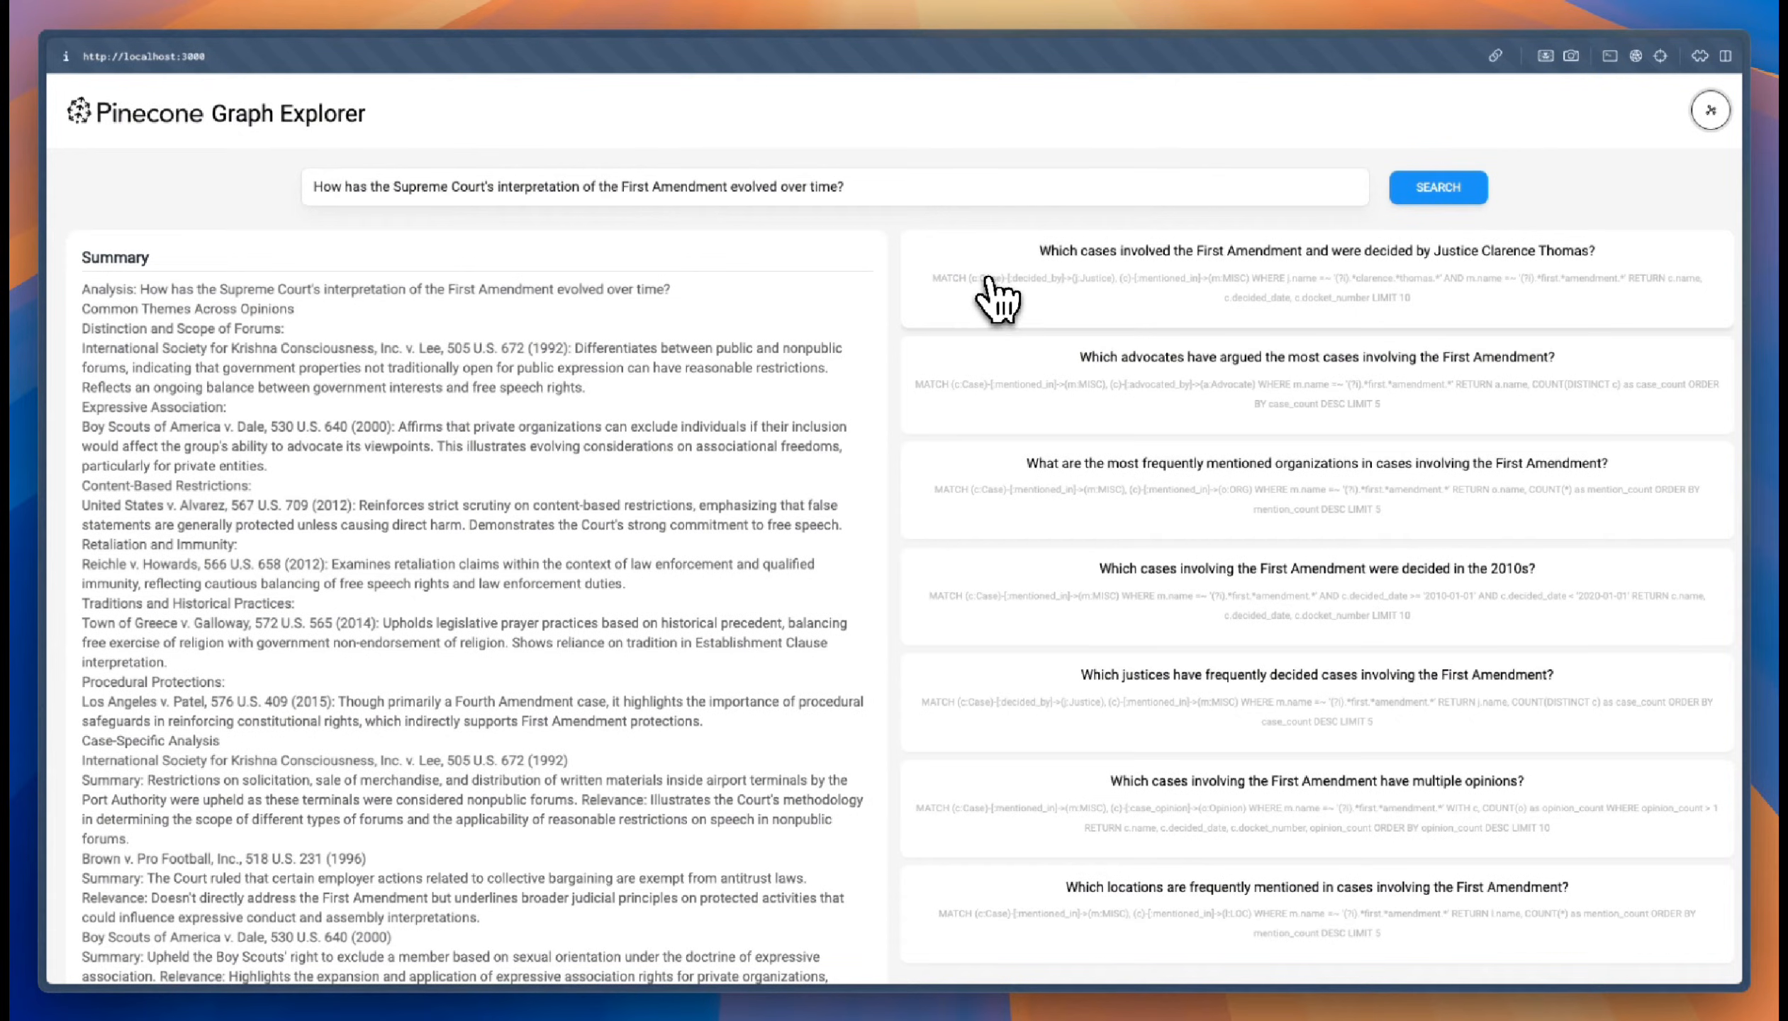
mouse_move(1103, 295)
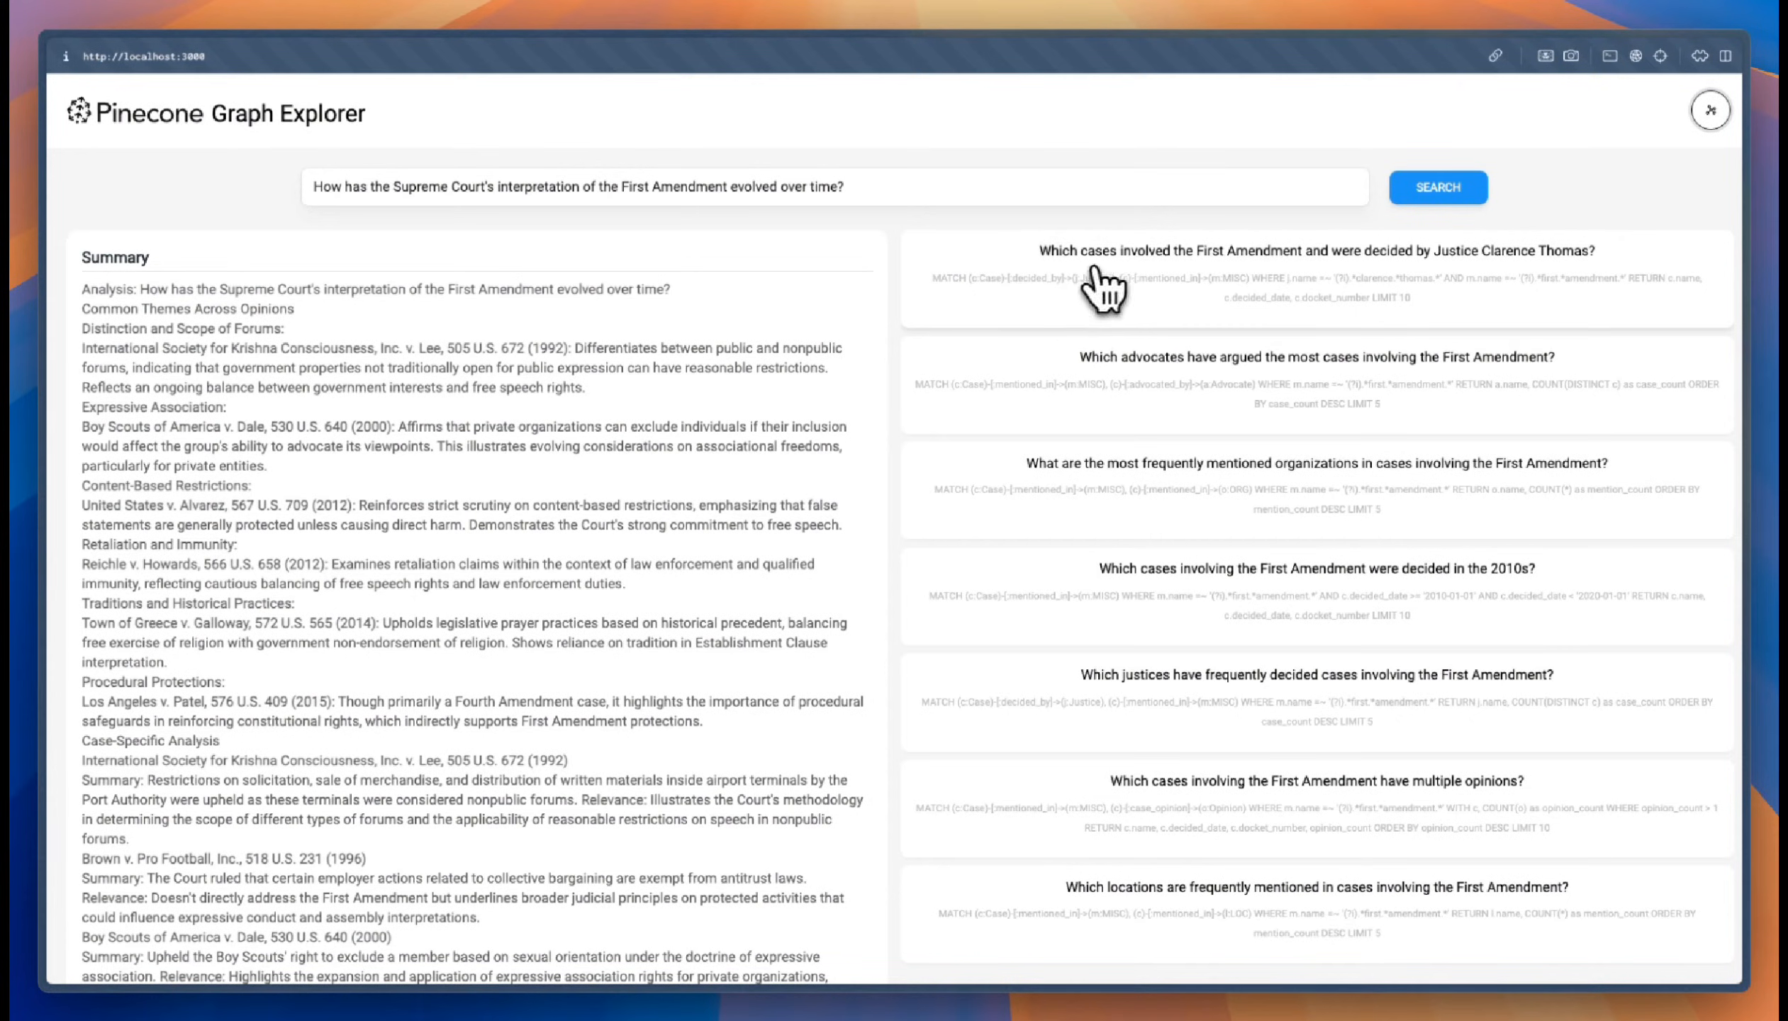
mouse_move(1241, 290)
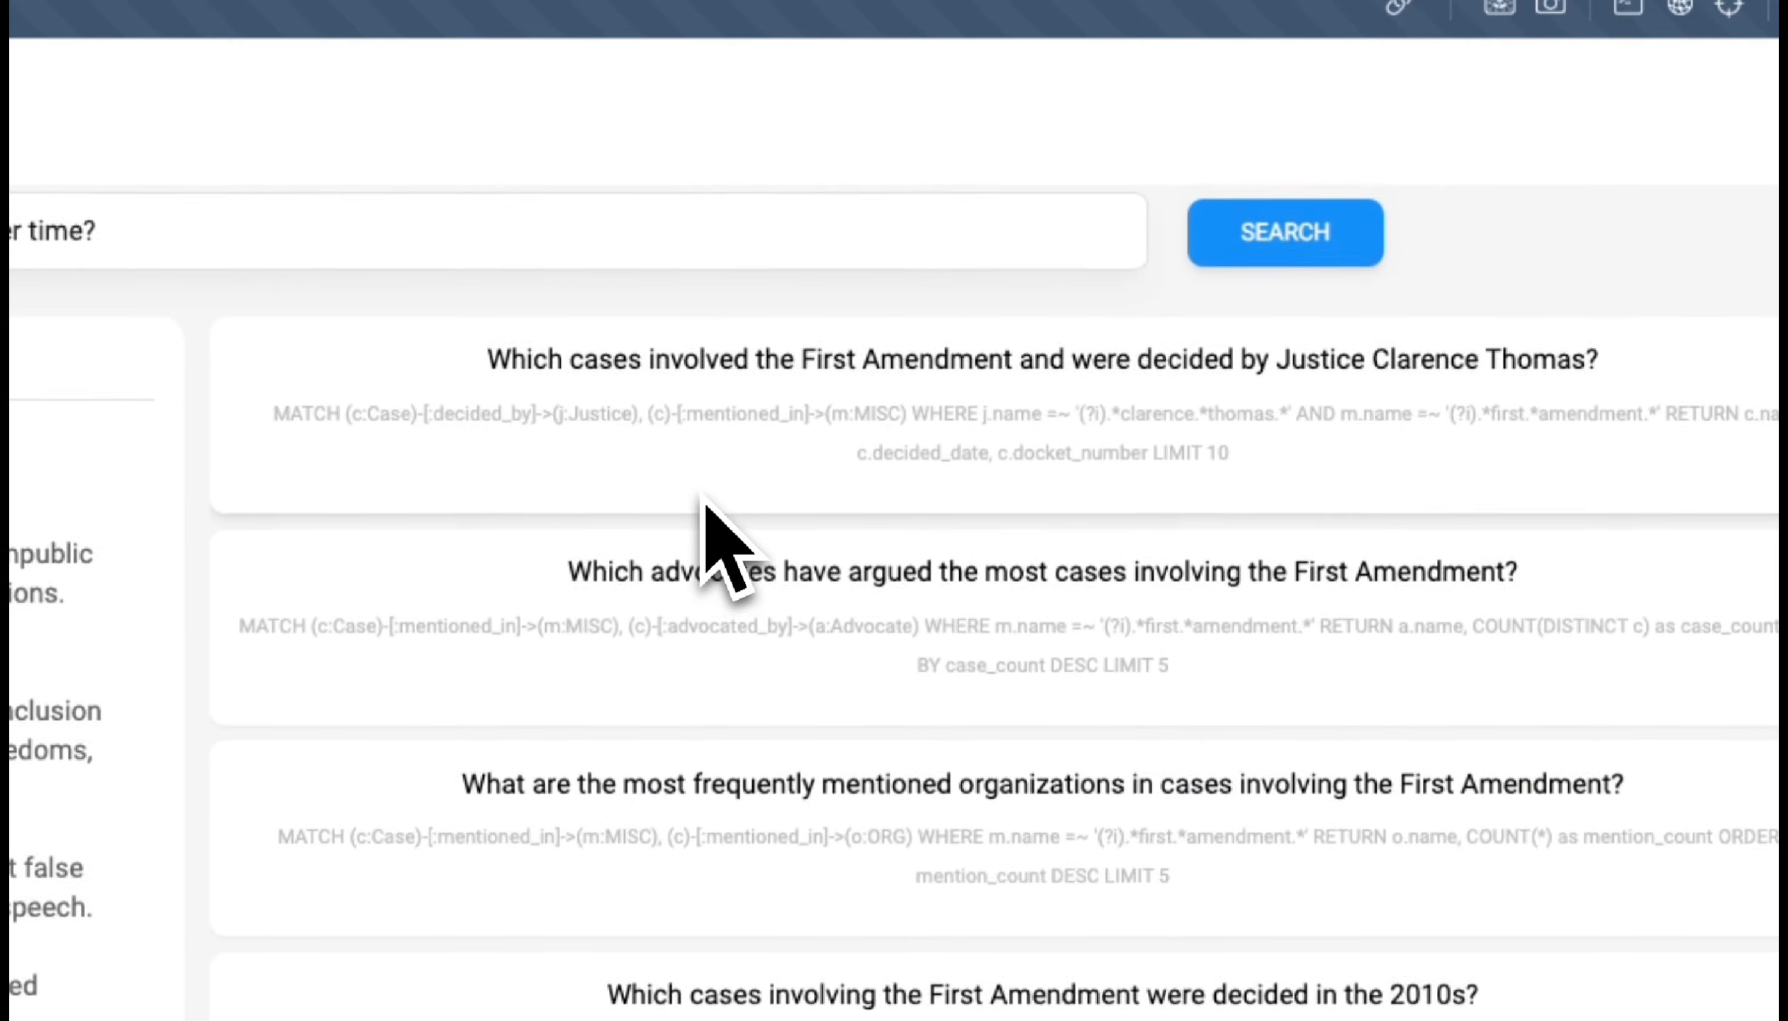
Run 'Which justices have frequently decided cases involving the First Amendment?' and view the case-count table.
click(1285, 232)
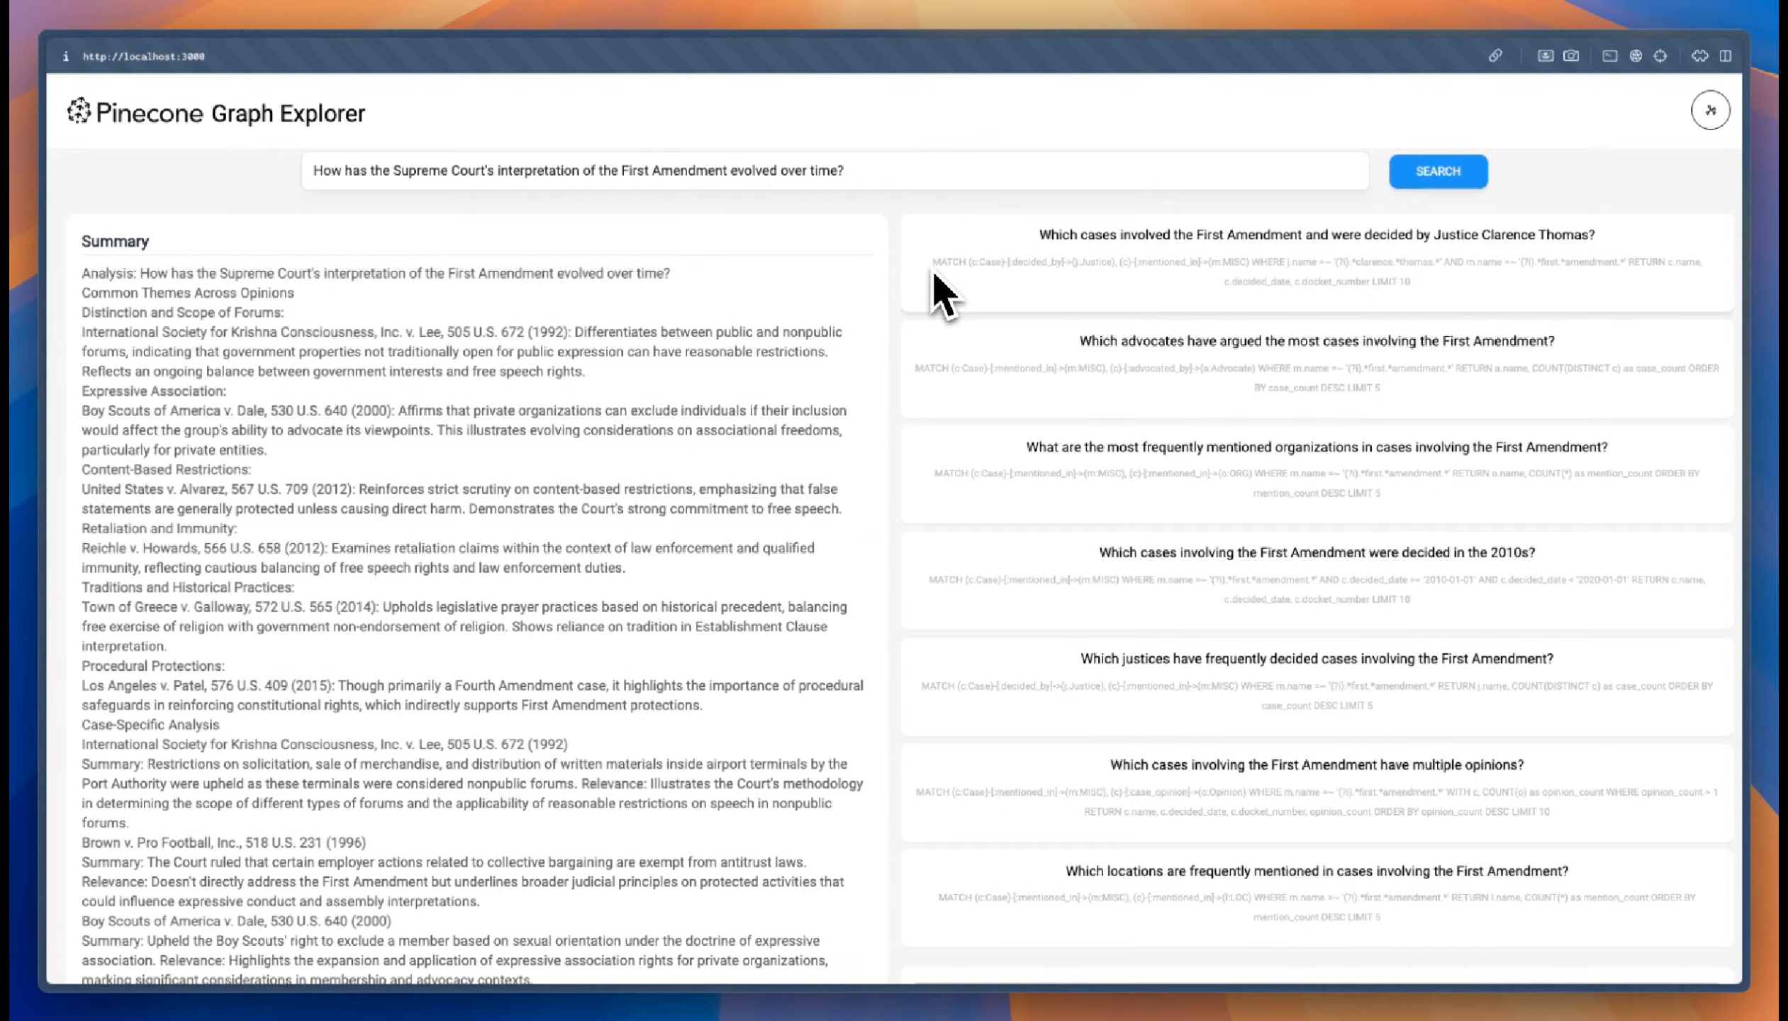
mouse_move(1364, 295)
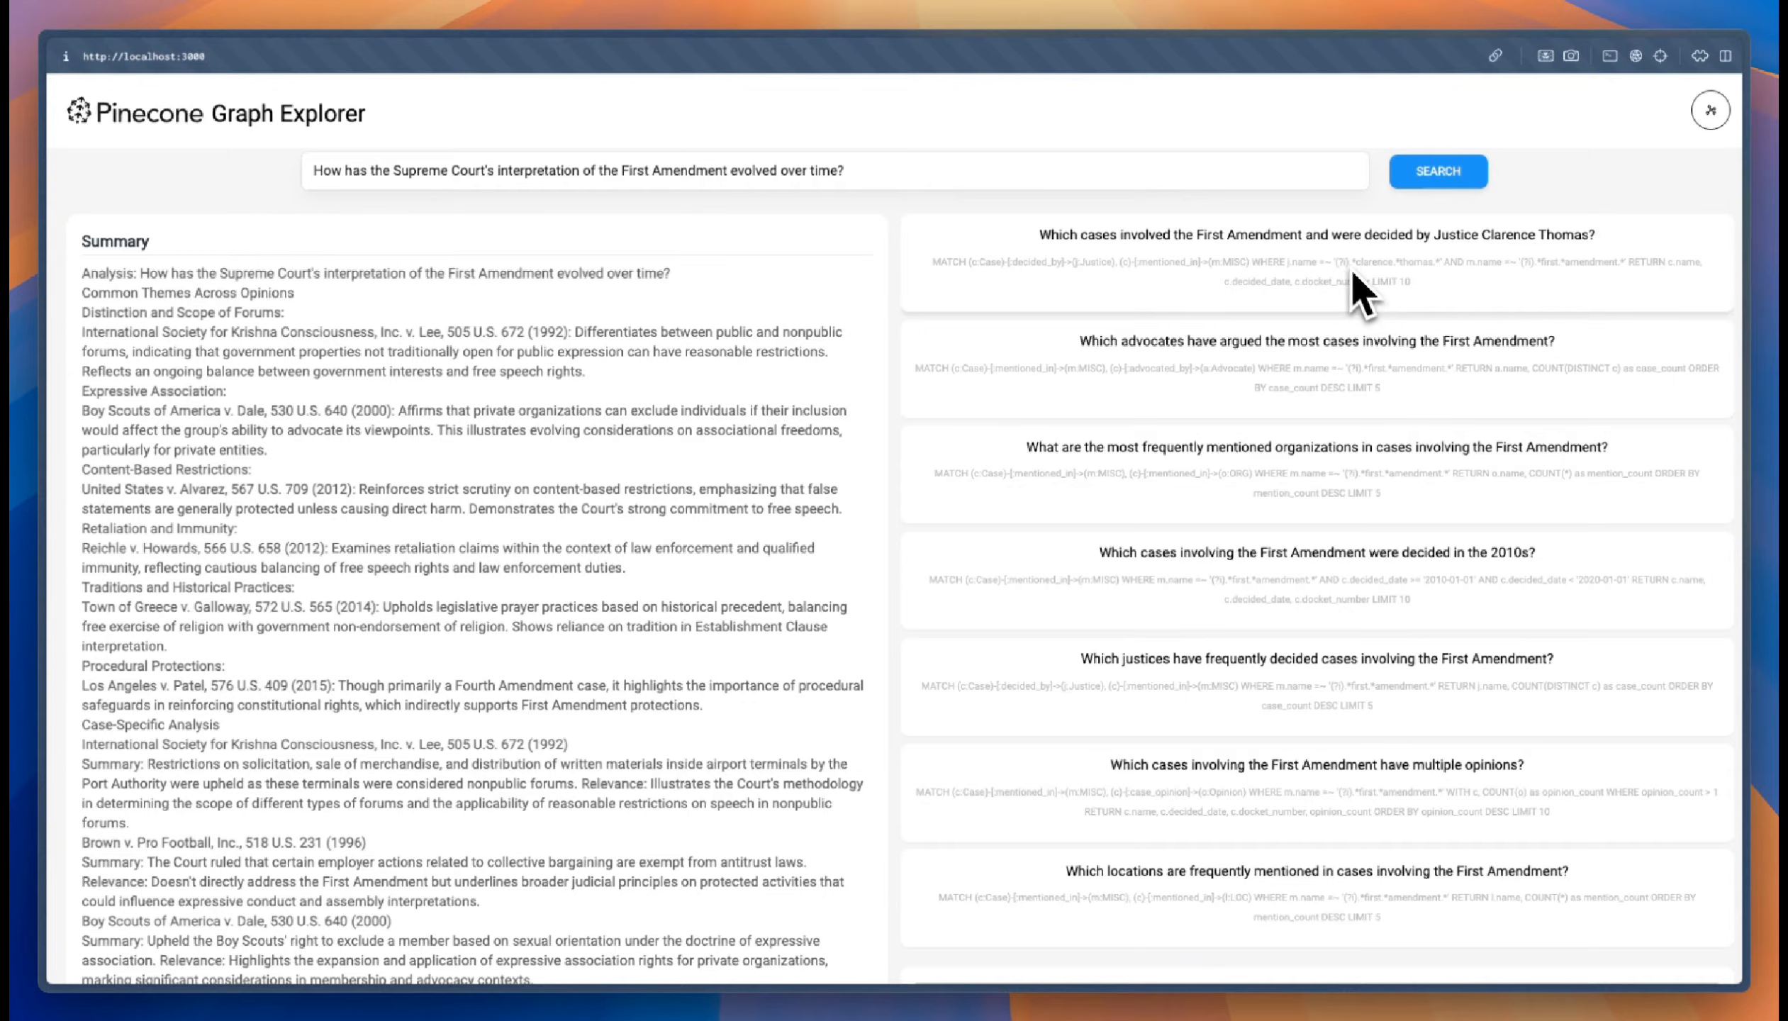
mouse_move(1116, 386)
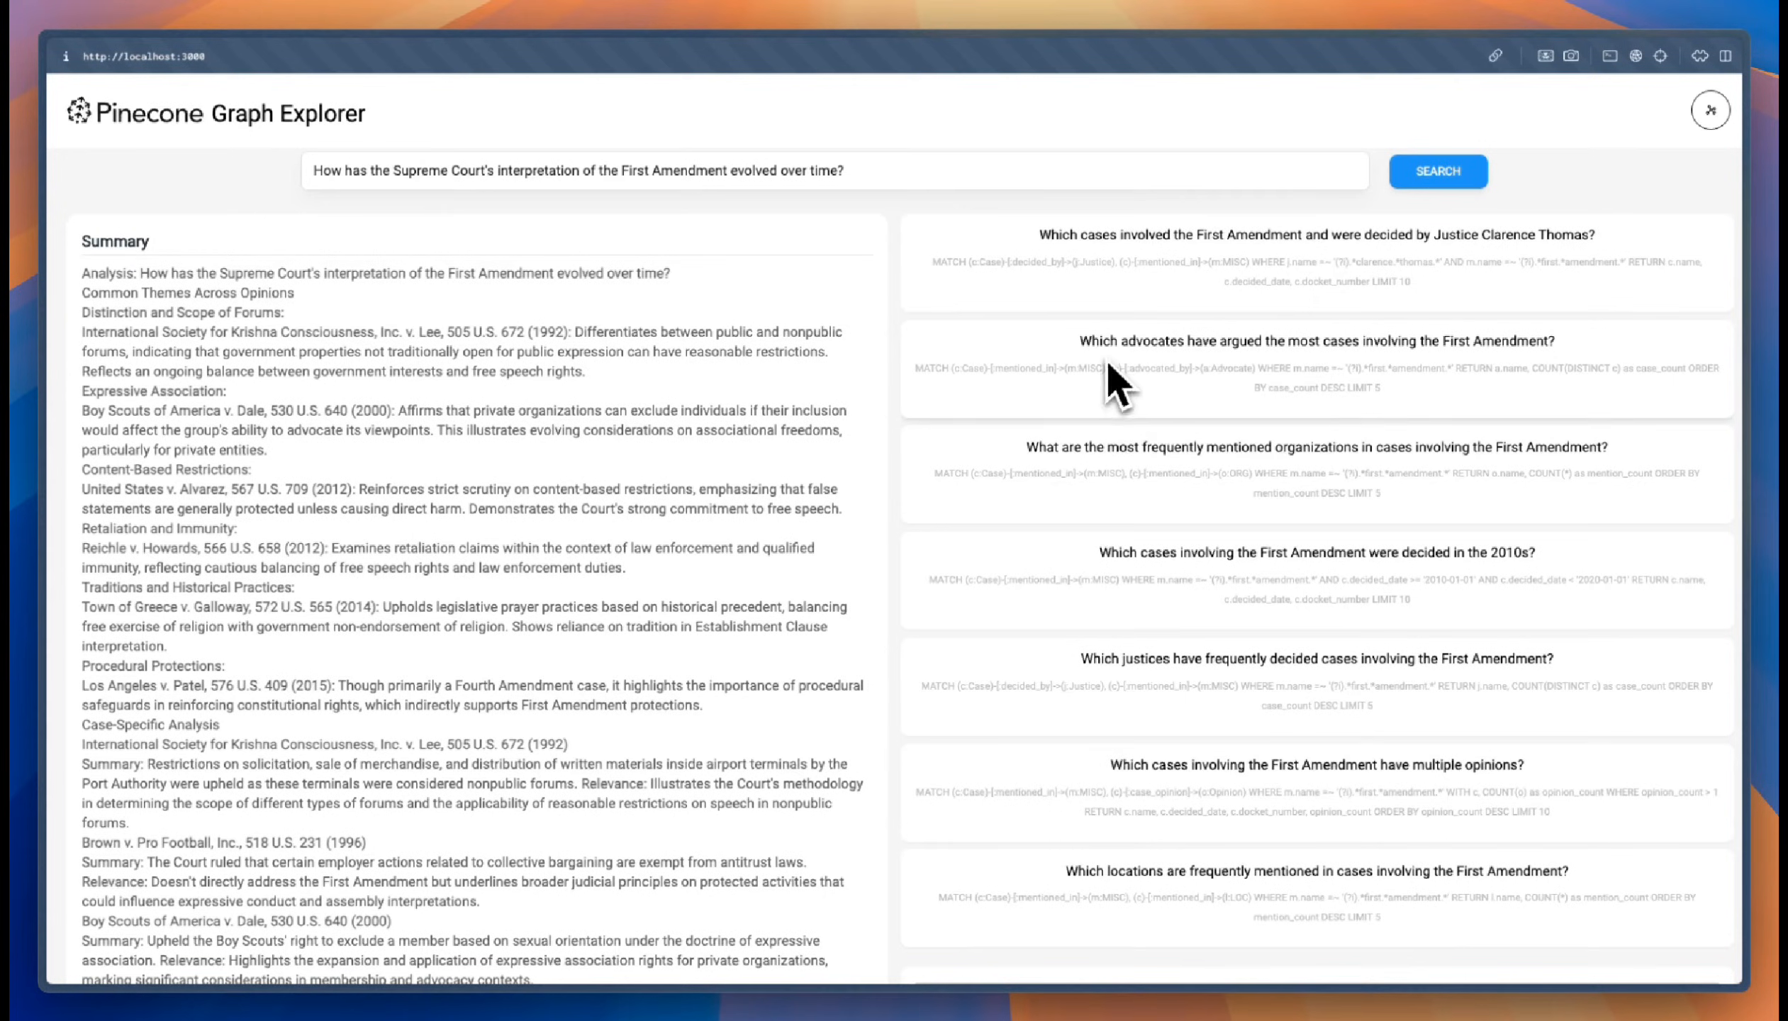
scroll(down, 3)
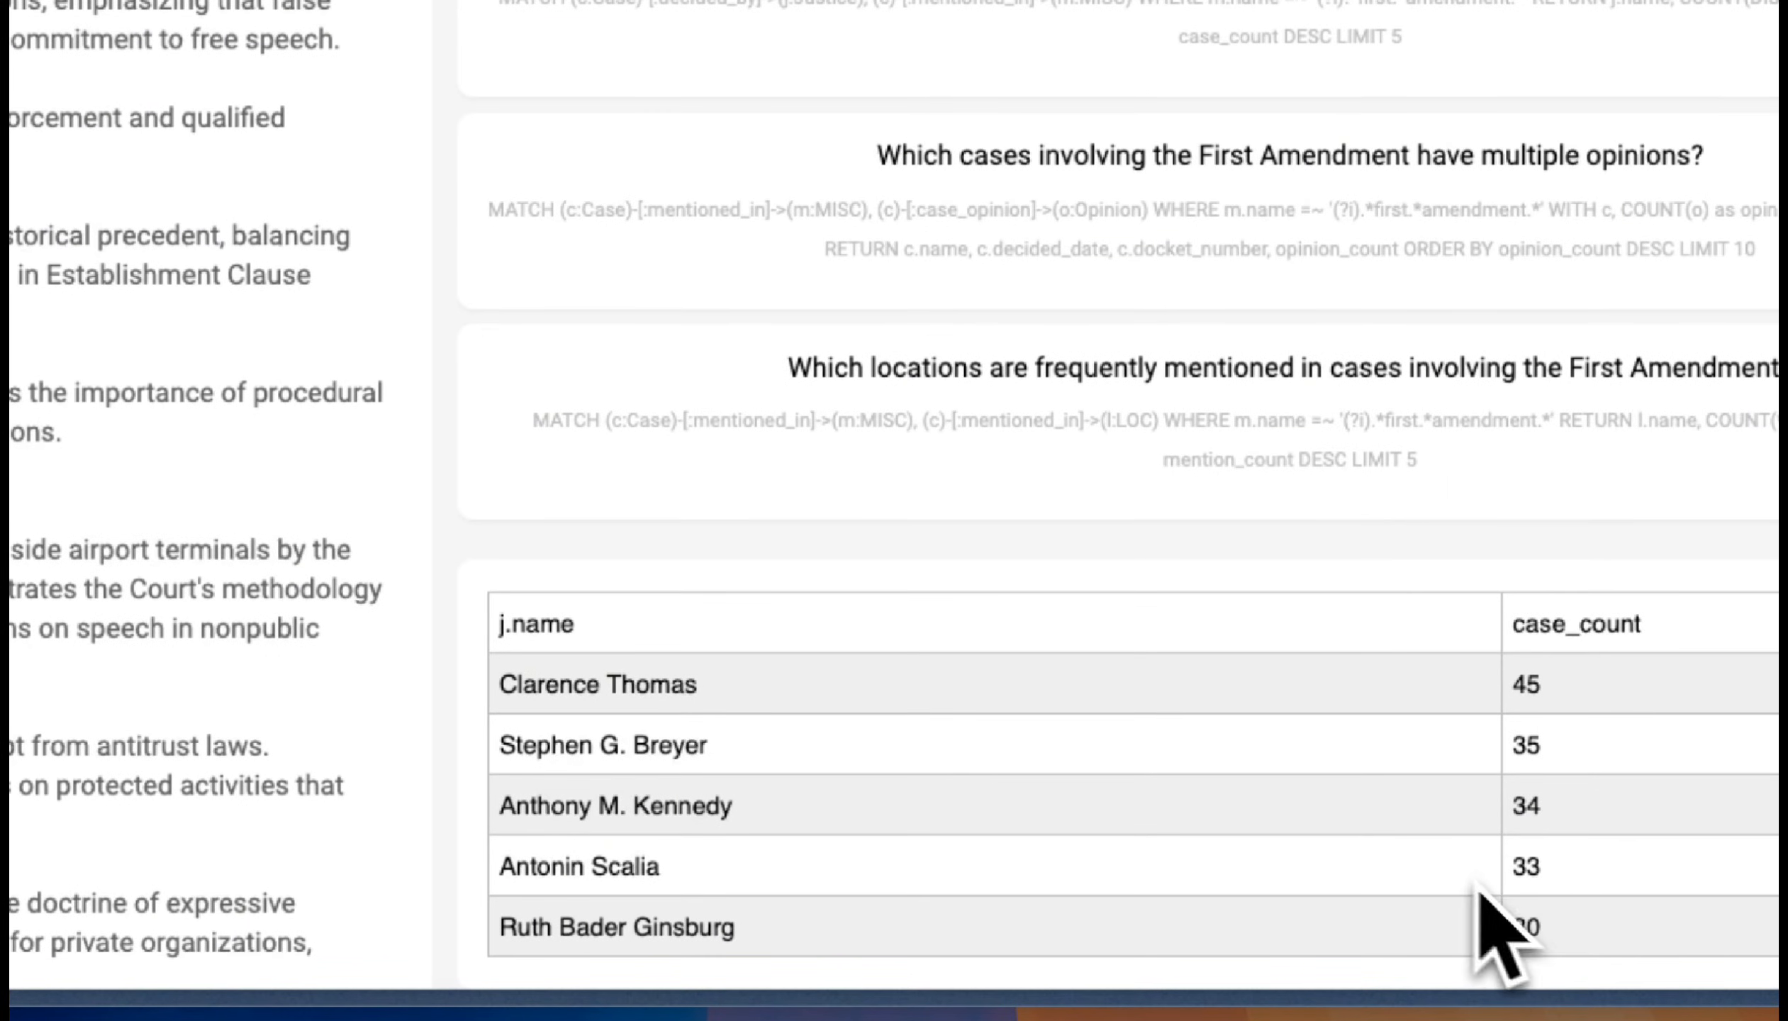
mouse_move(1238, 942)
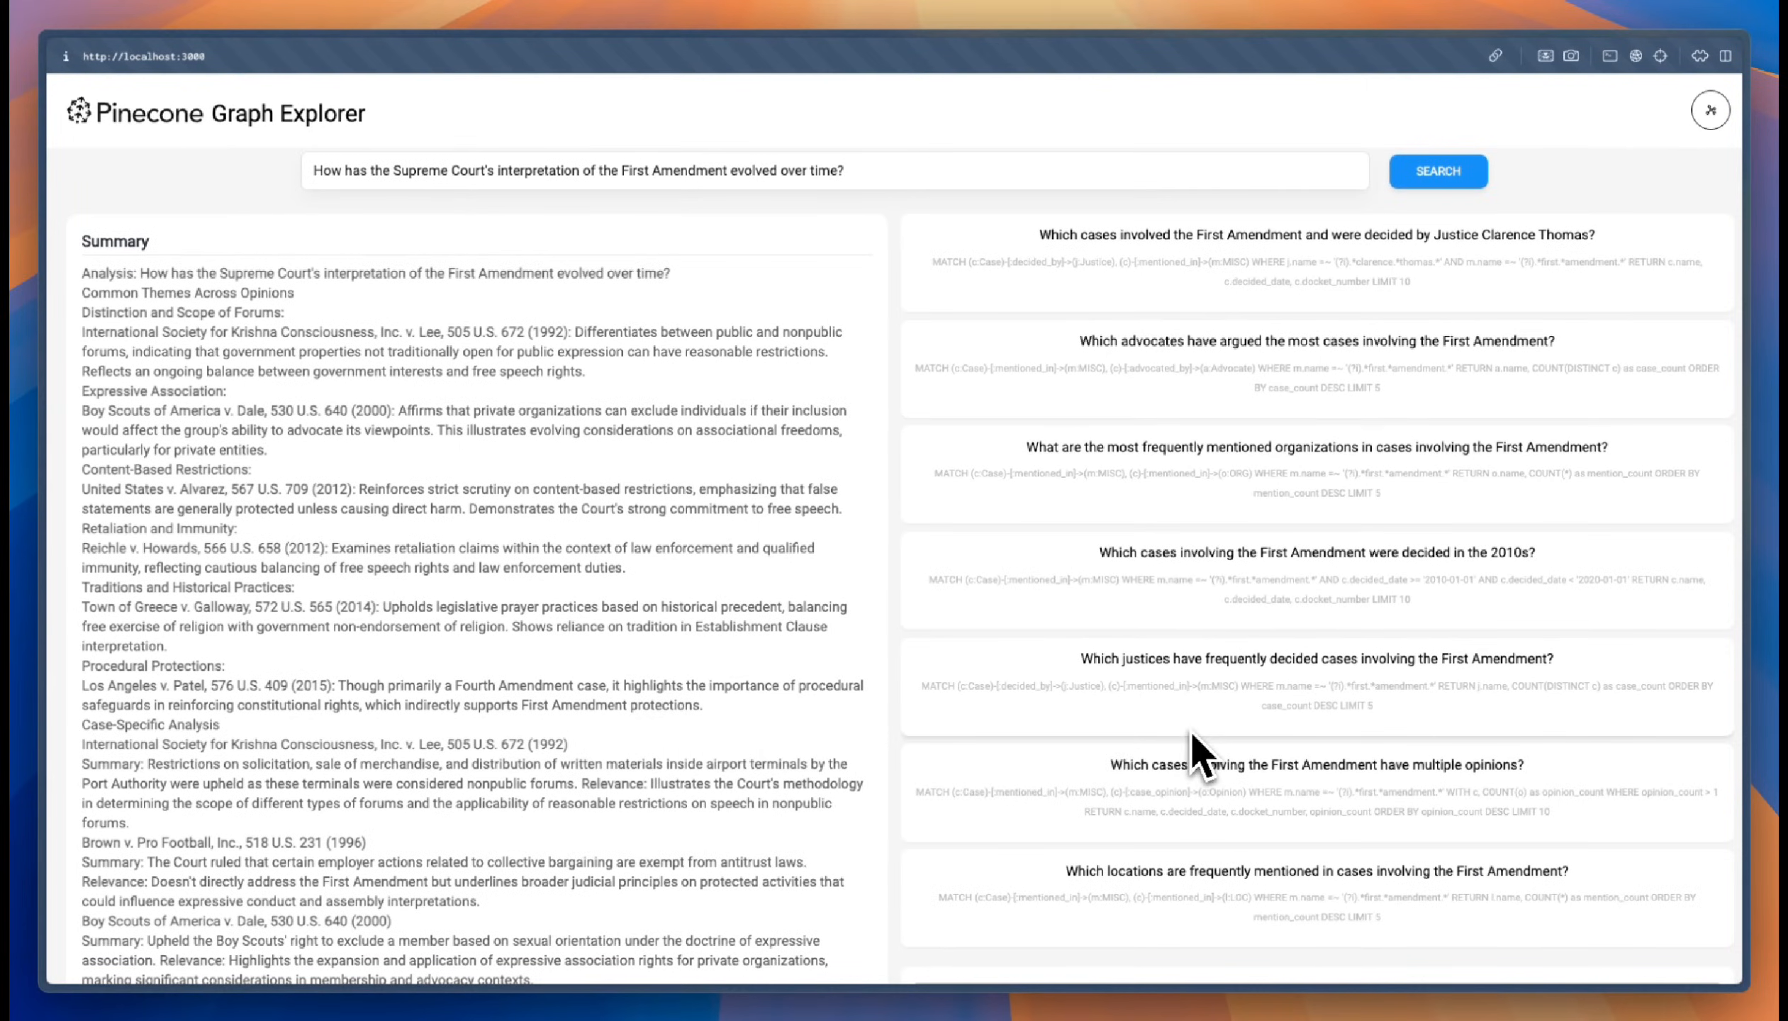
mouse_move(1101, 736)
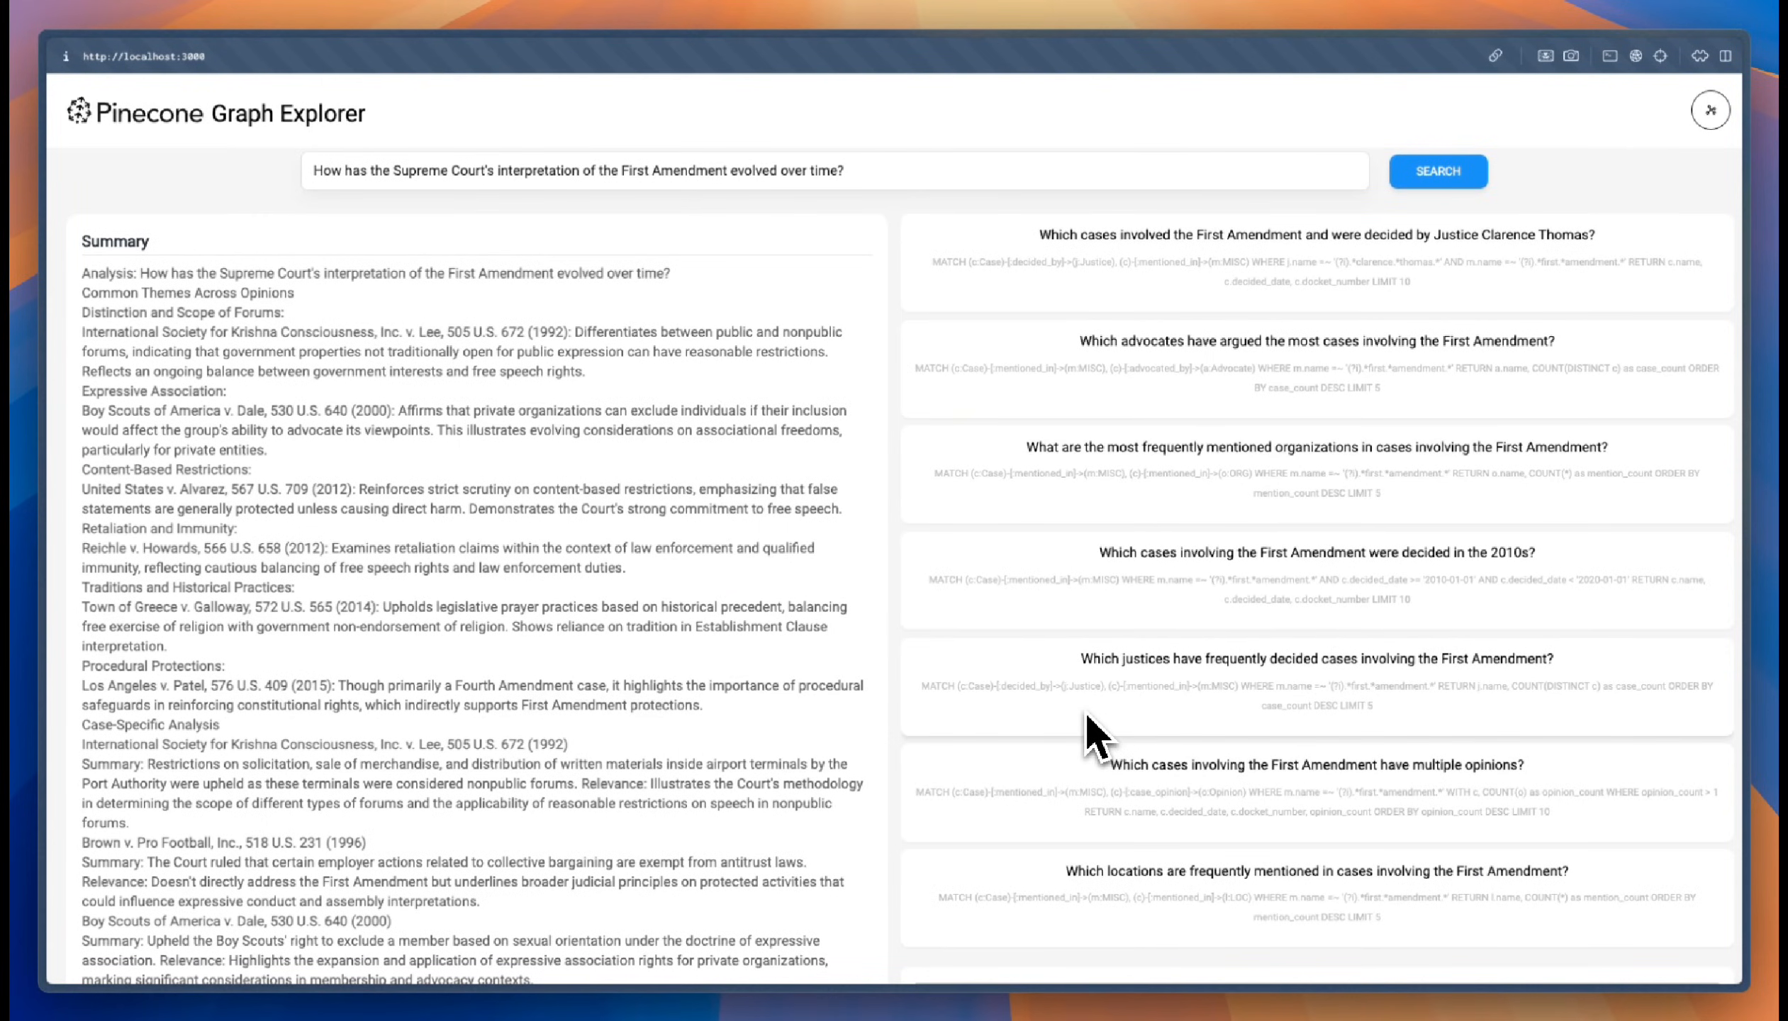